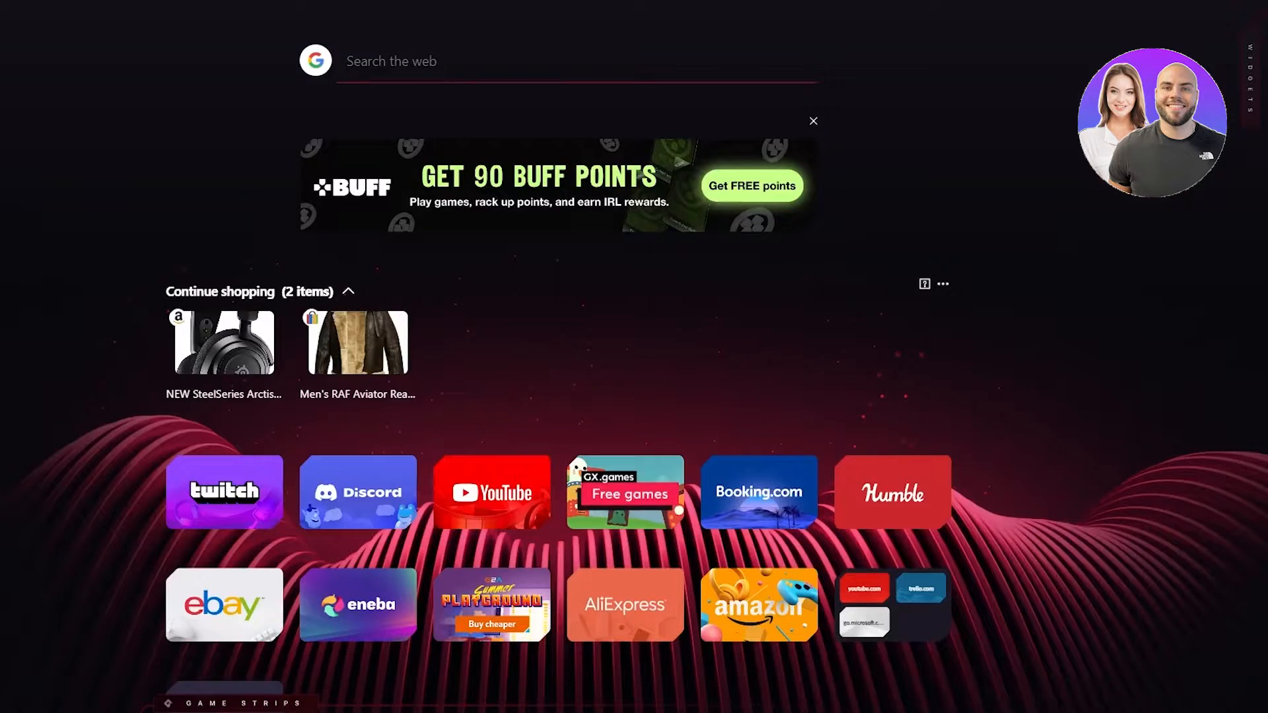
Step: Search Google for 'Printify' to find the print-on-demand site
type("PRINTIFY")
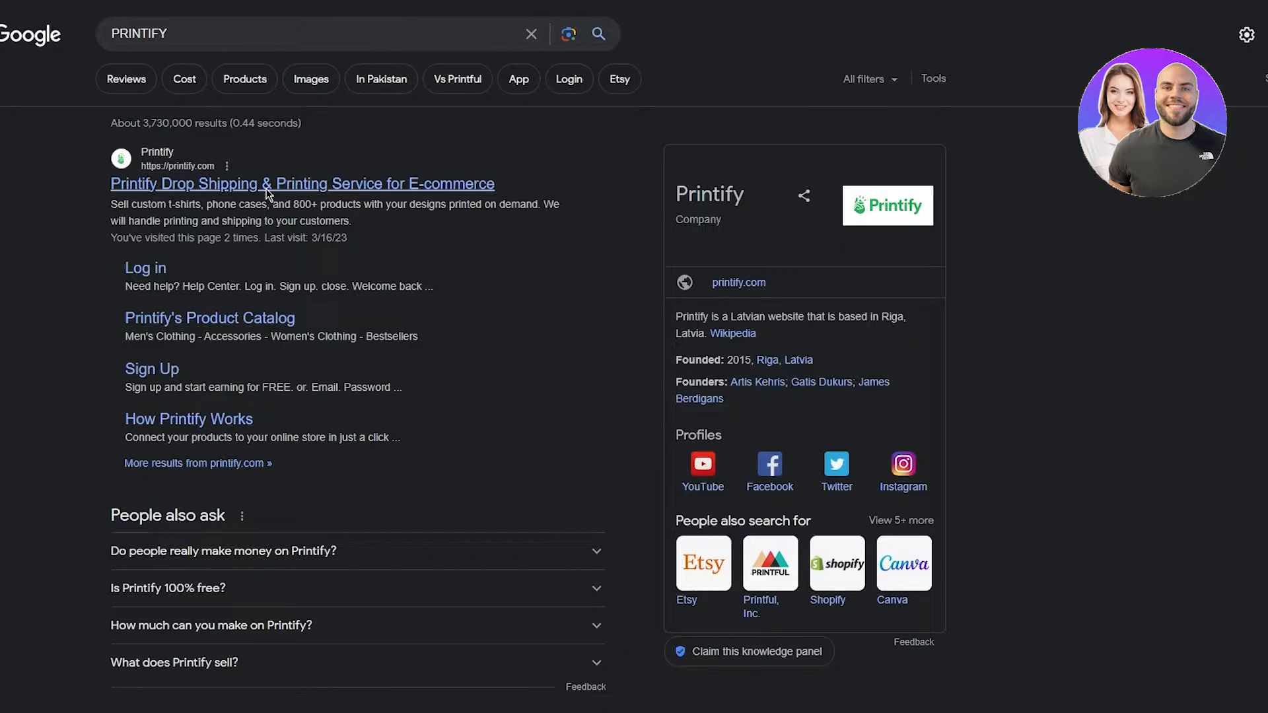
mouse_move(702, 77)
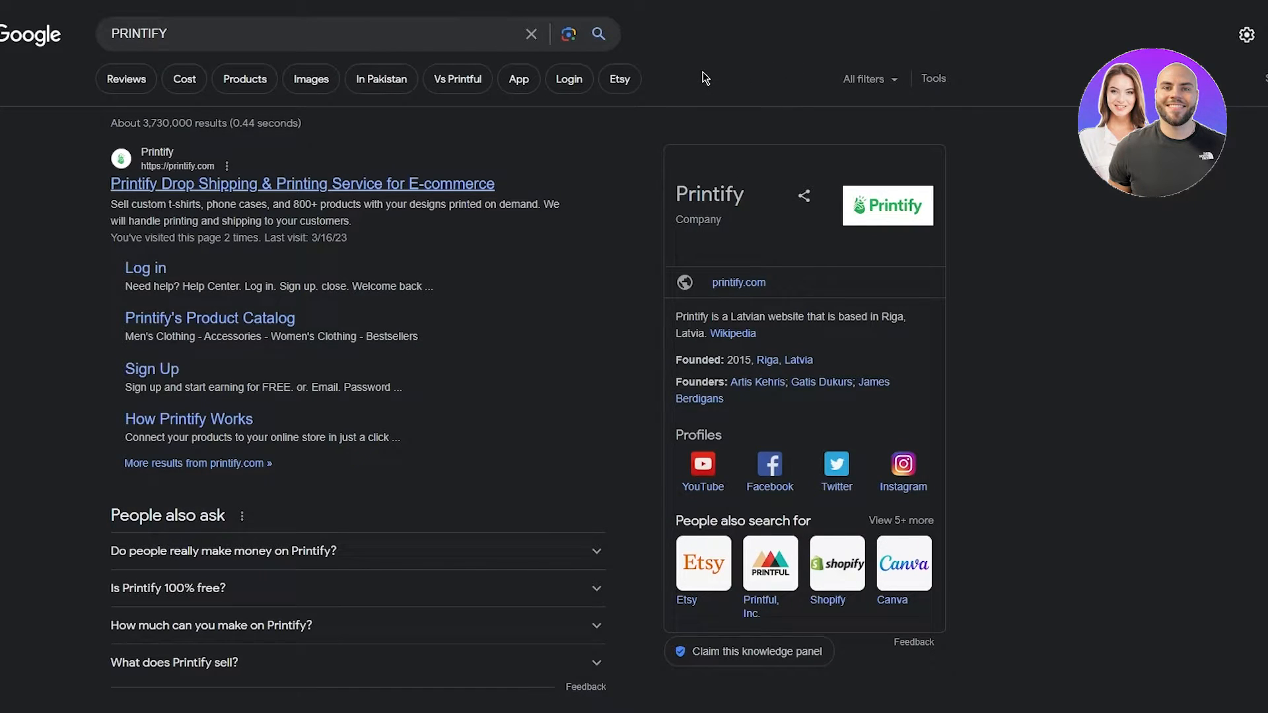
Step: Visit the Printify homepage from the results and browse its profits and product features
left_click(301, 183)
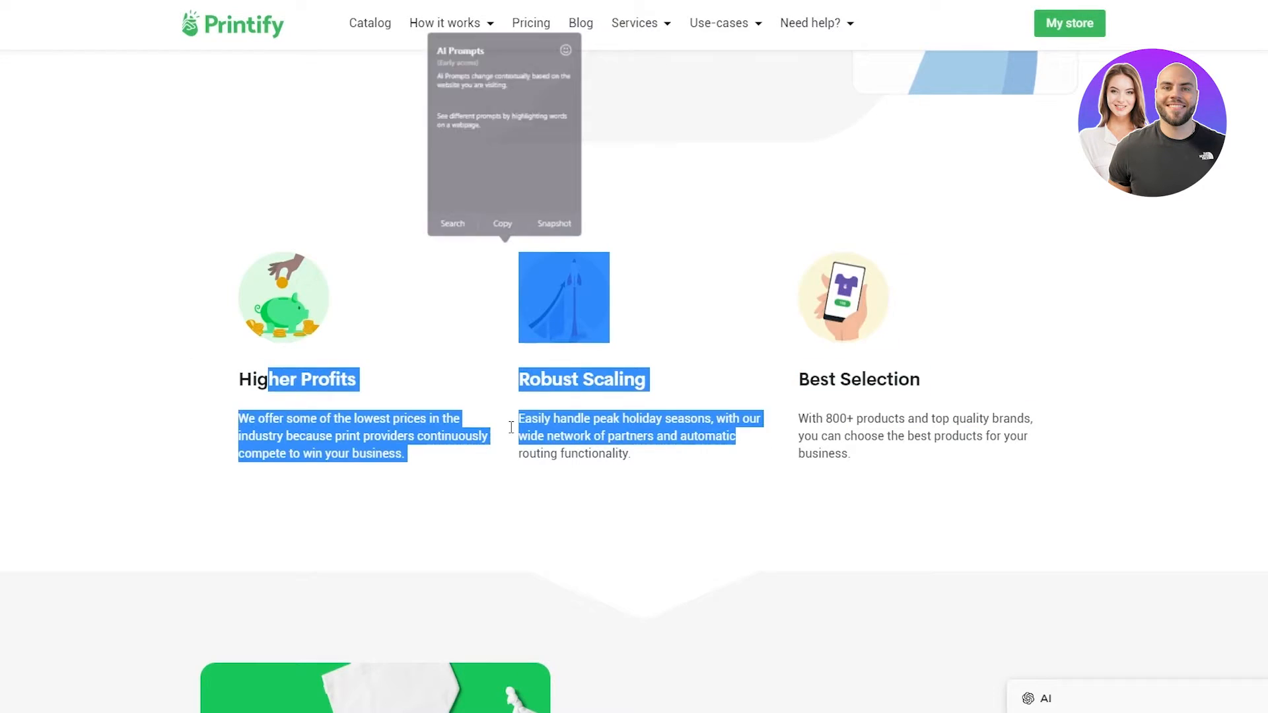
left_click(157, 354)
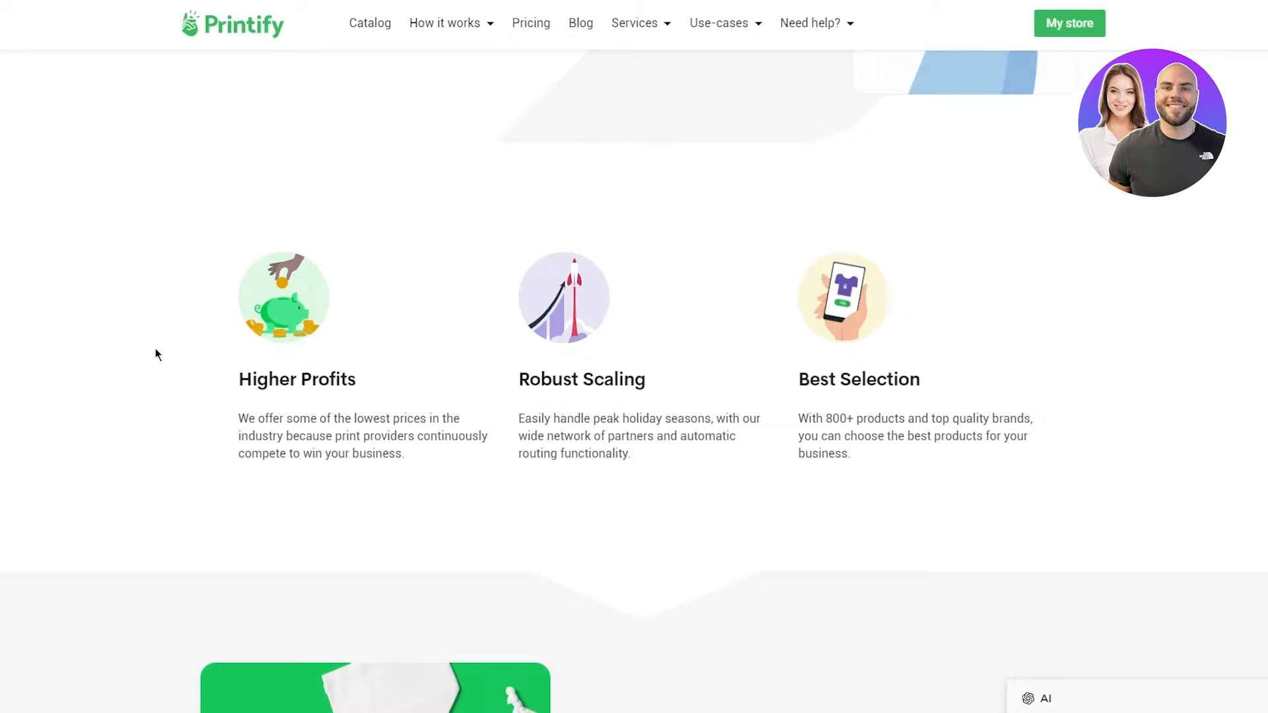
scroll("down", 3)
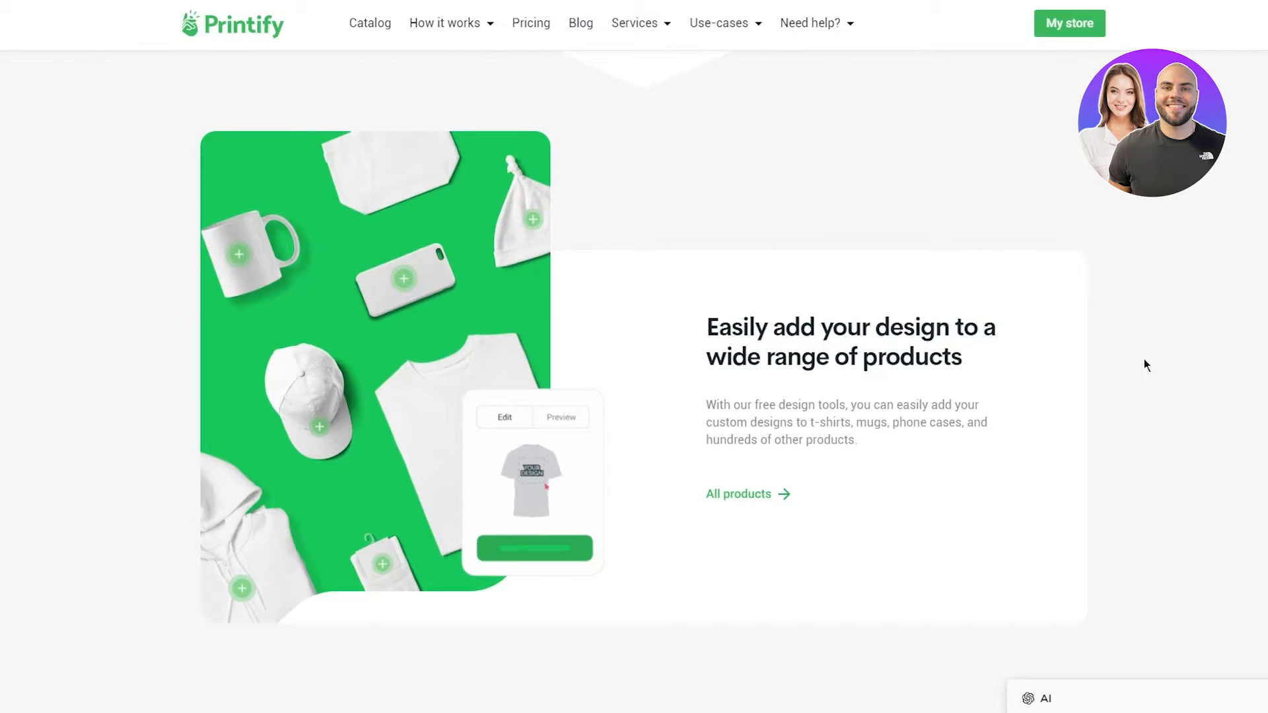
scroll("down", 3)
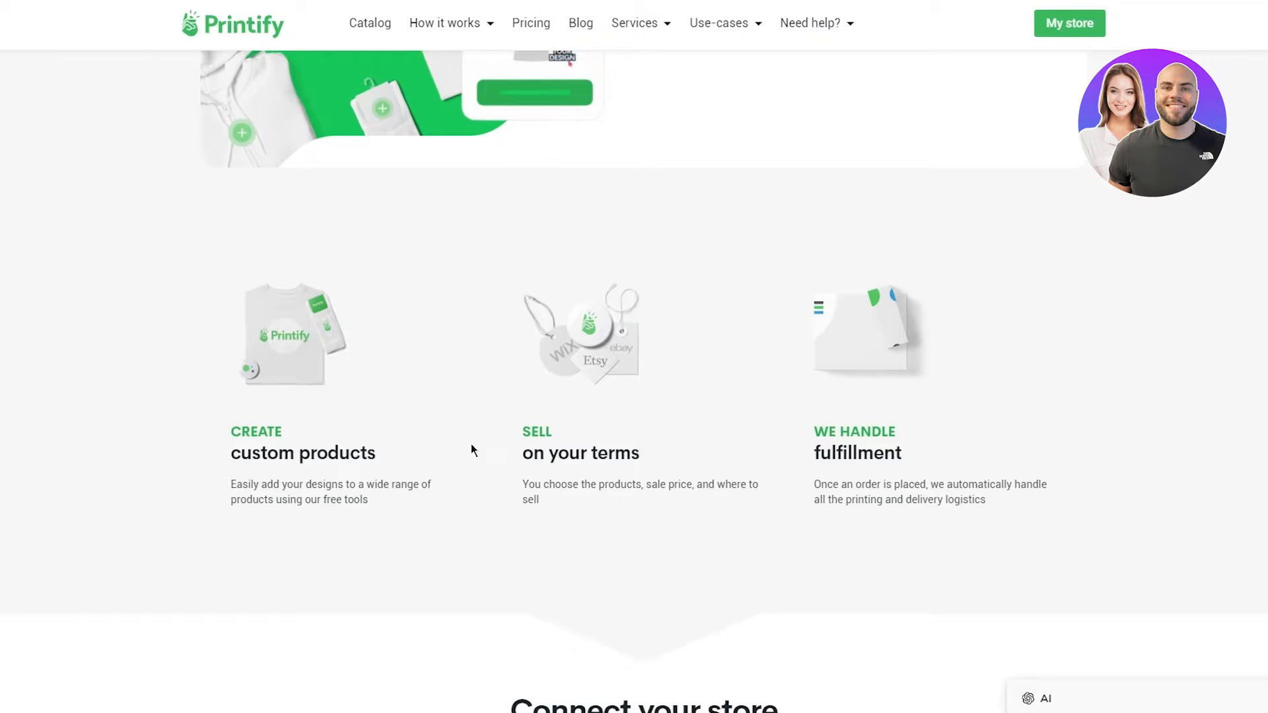
mouse_move(842, 461)
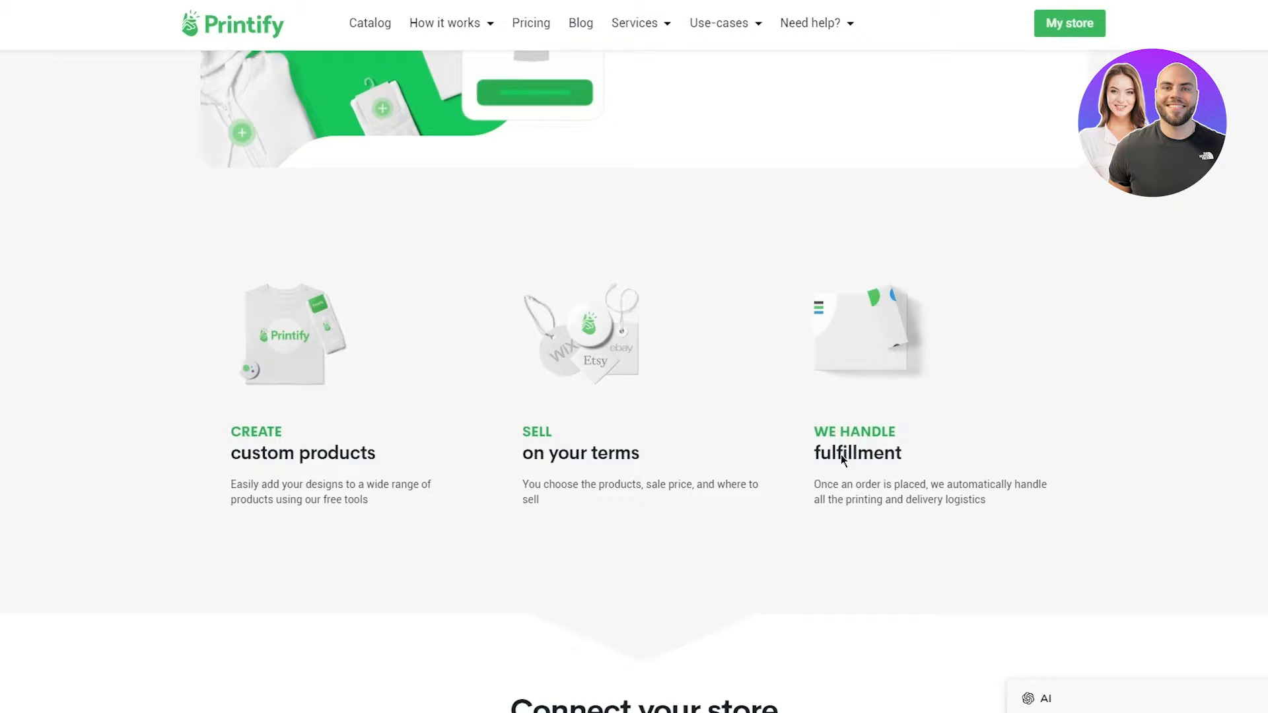
Step: Read the Connect your store section, then move on to Canva's template search
scroll("down", 3)
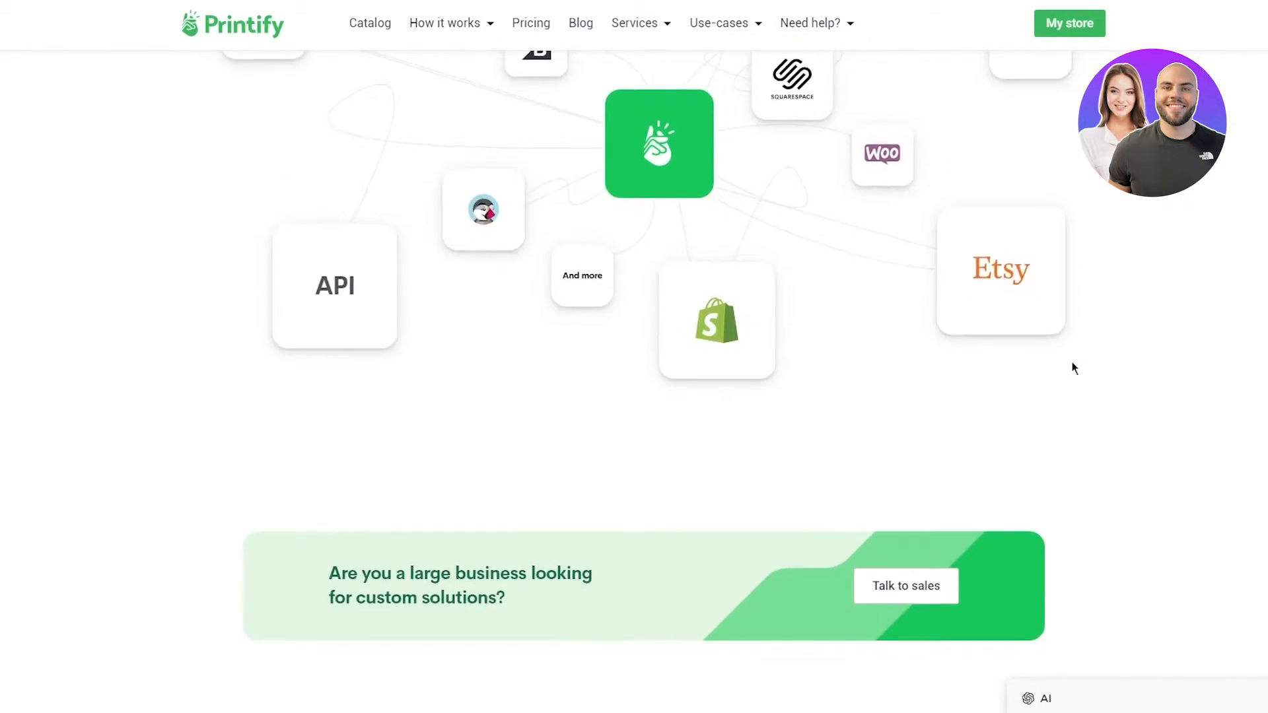
scroll("up", 3)
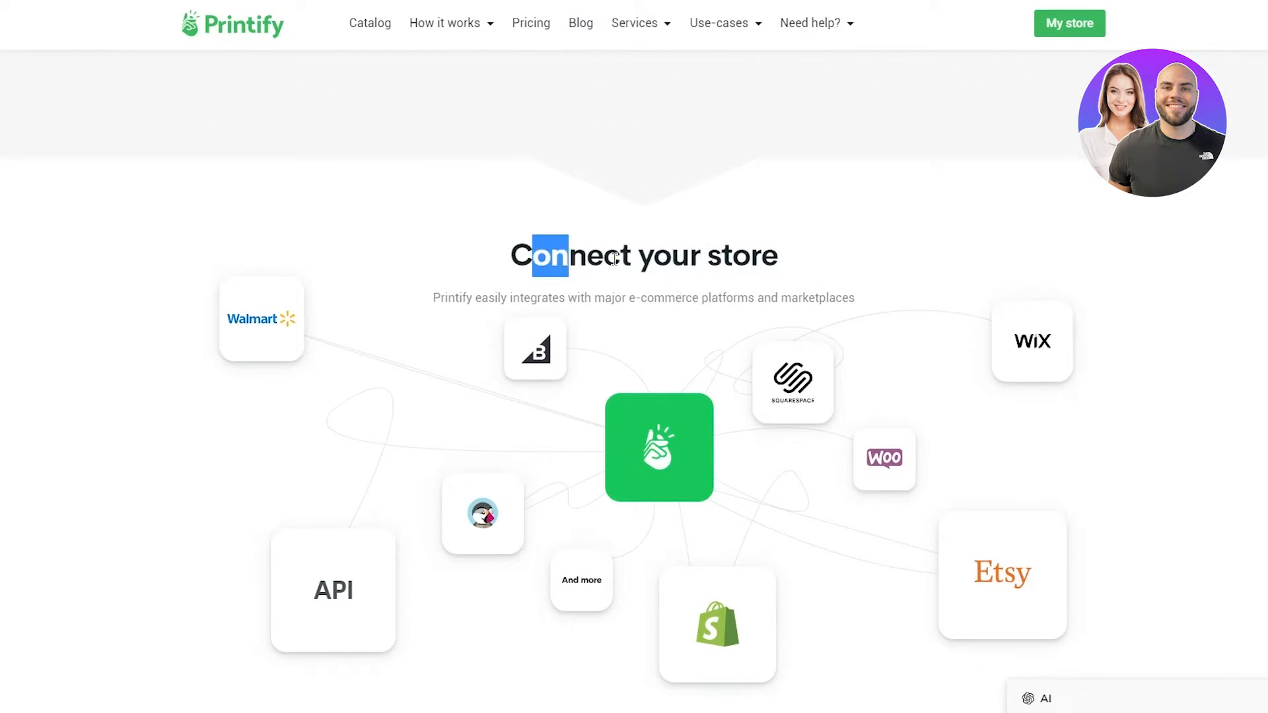
scroll("down", 3)
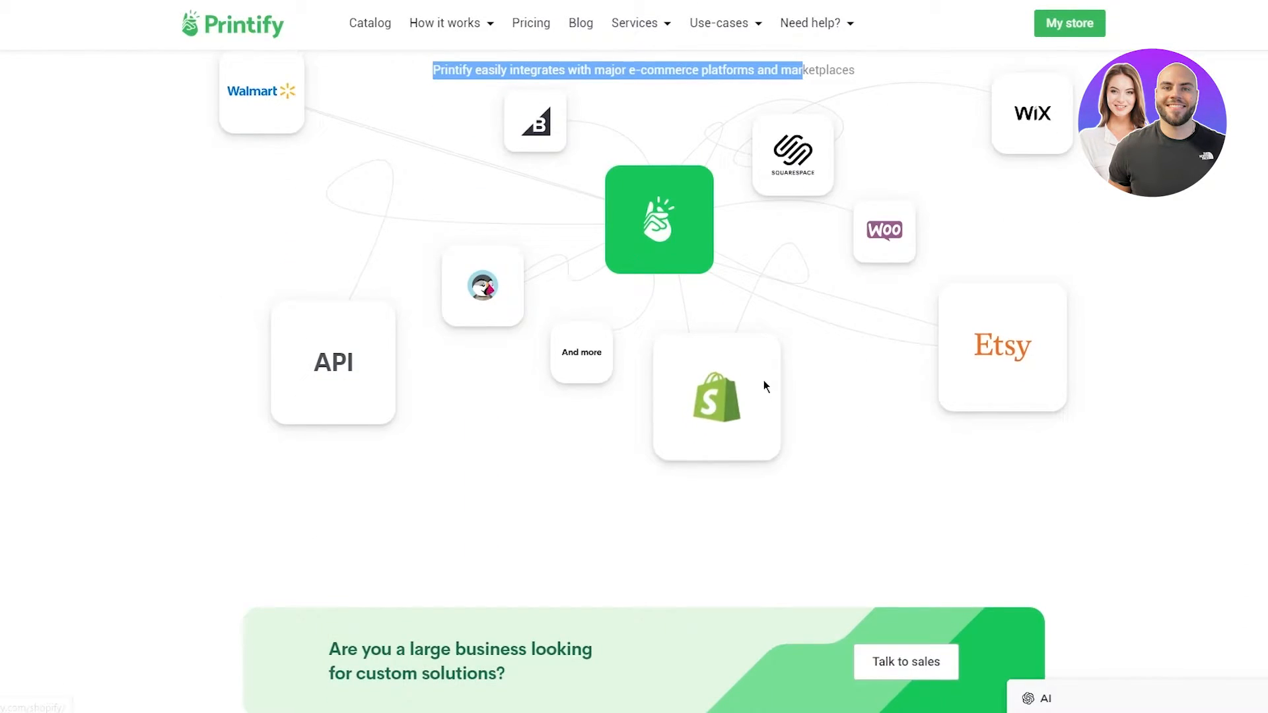
mouse_move(369, 95)
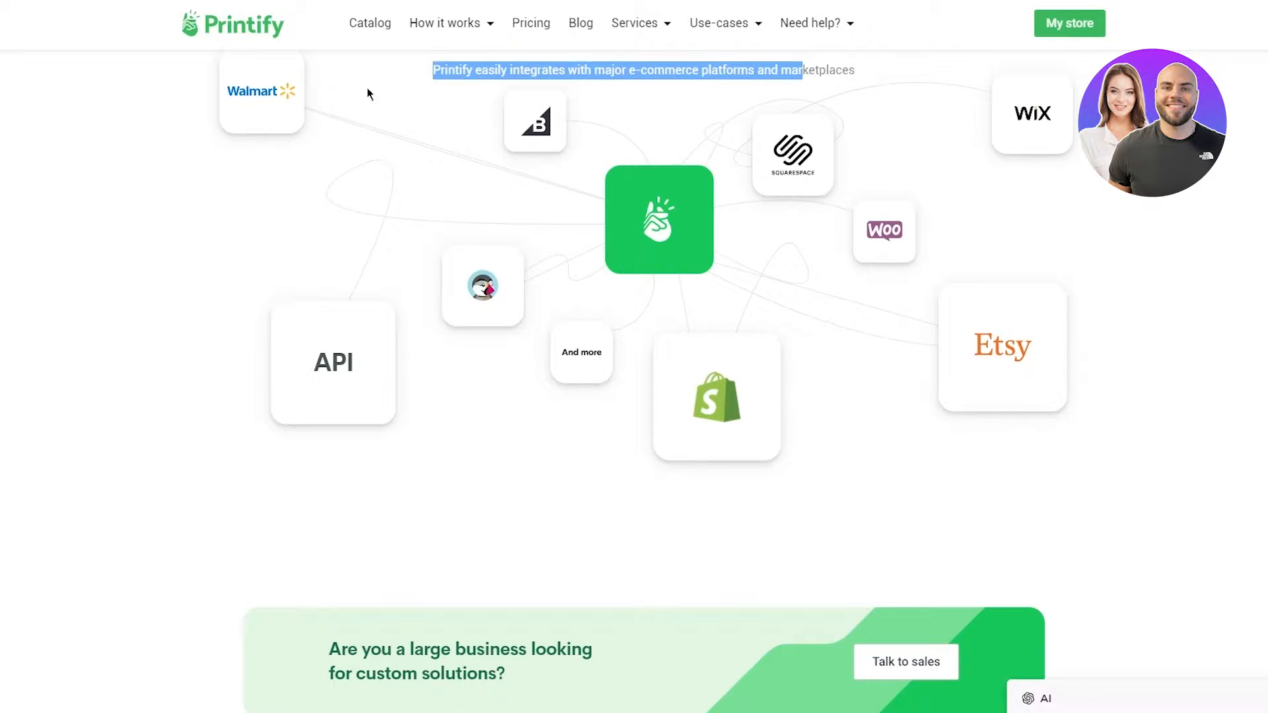
left_click(714, 397)
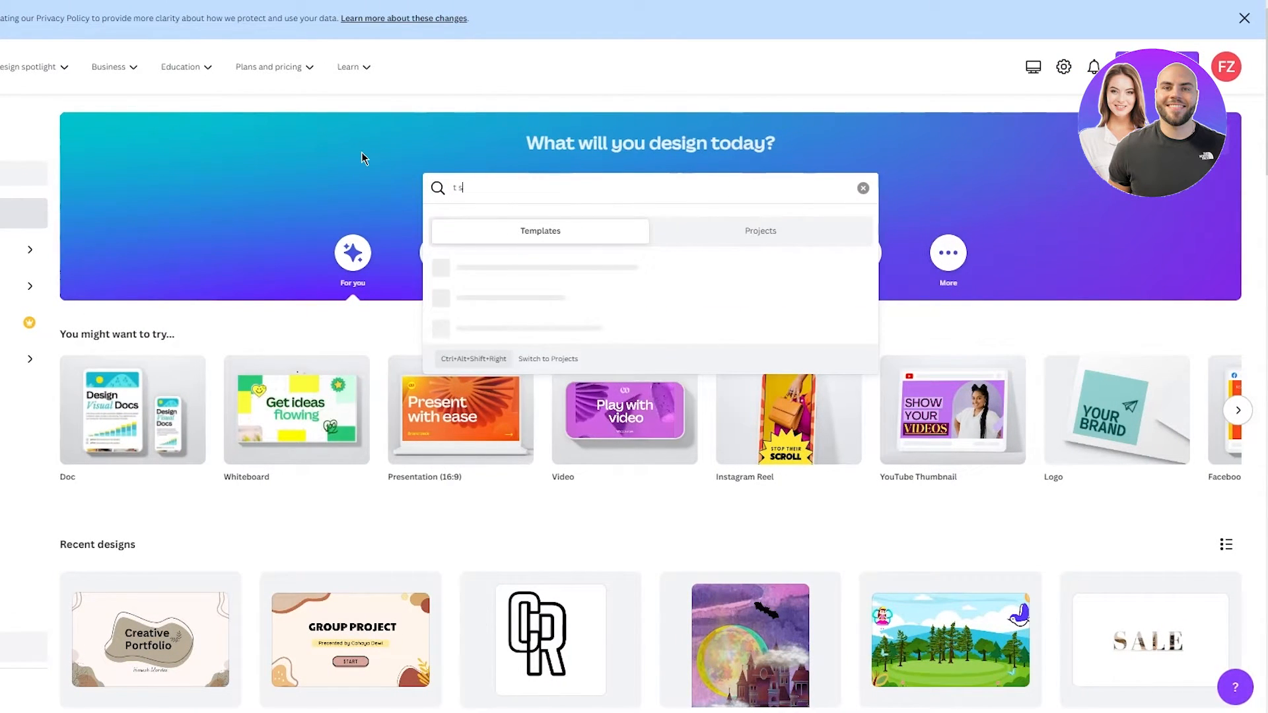
Step: Search Canva templates for 't shirt' to list the T-shirt designs
type("shirt")
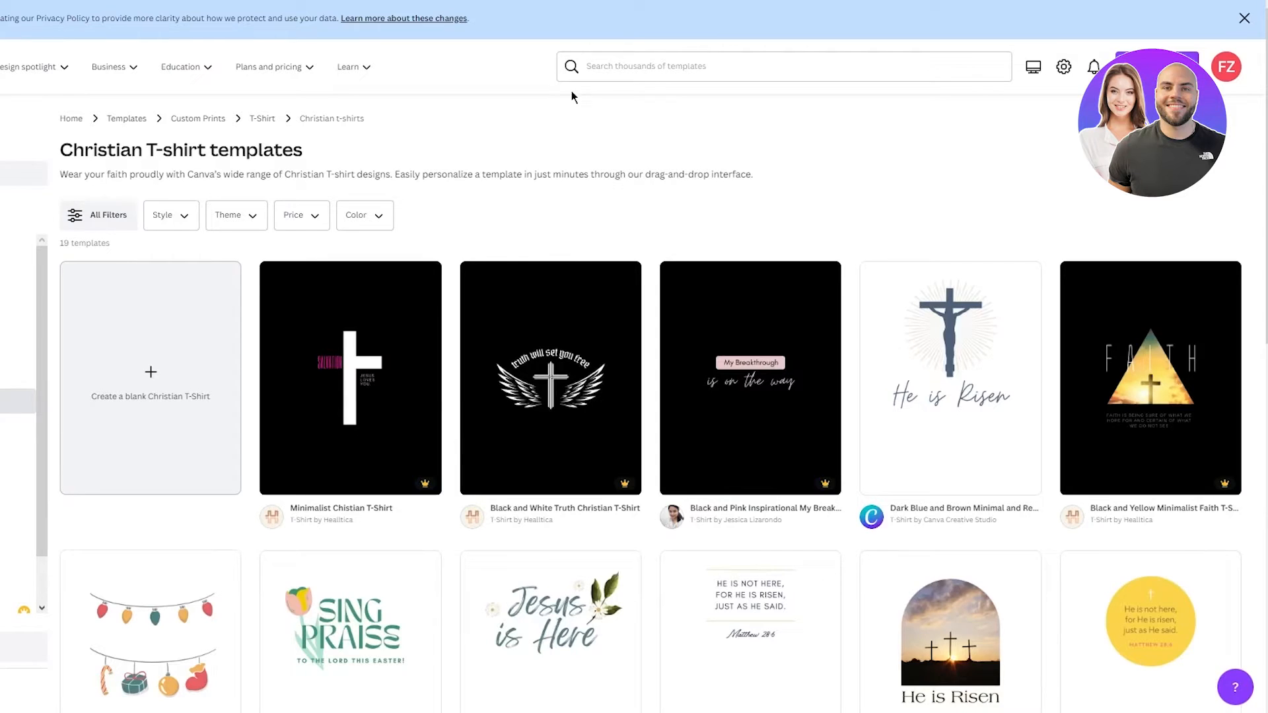
type("t")
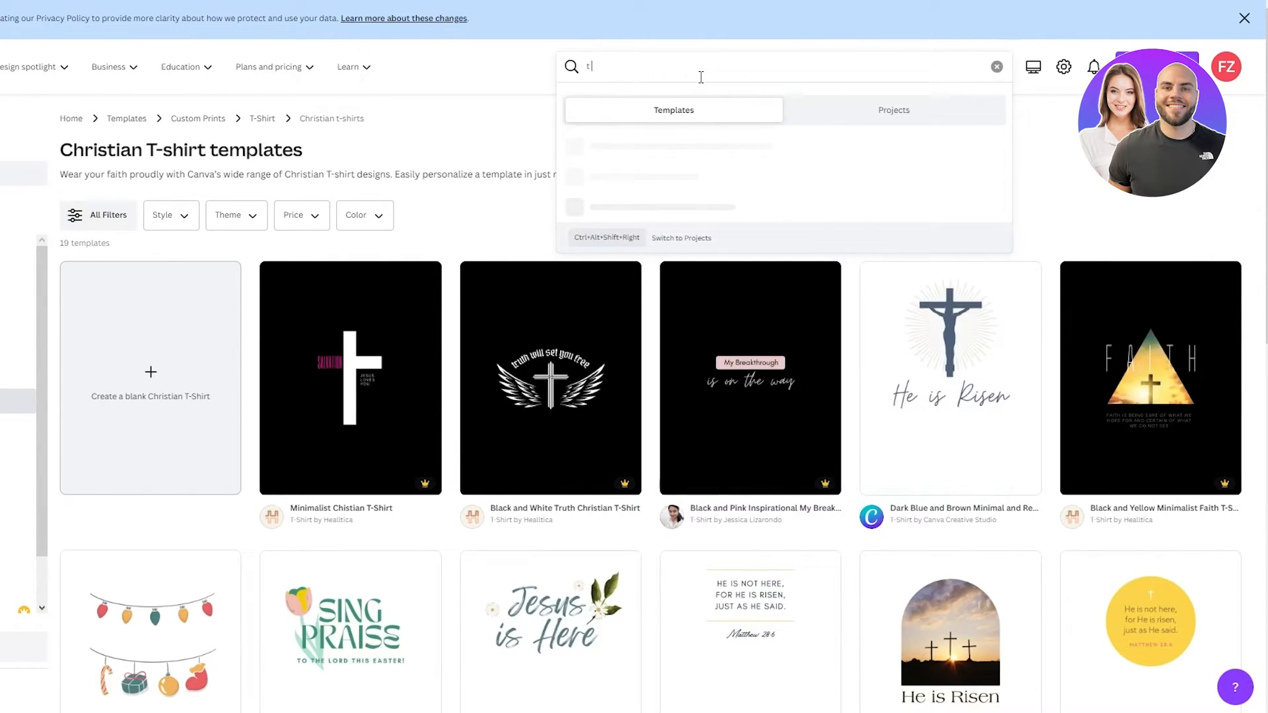
type("shirt")
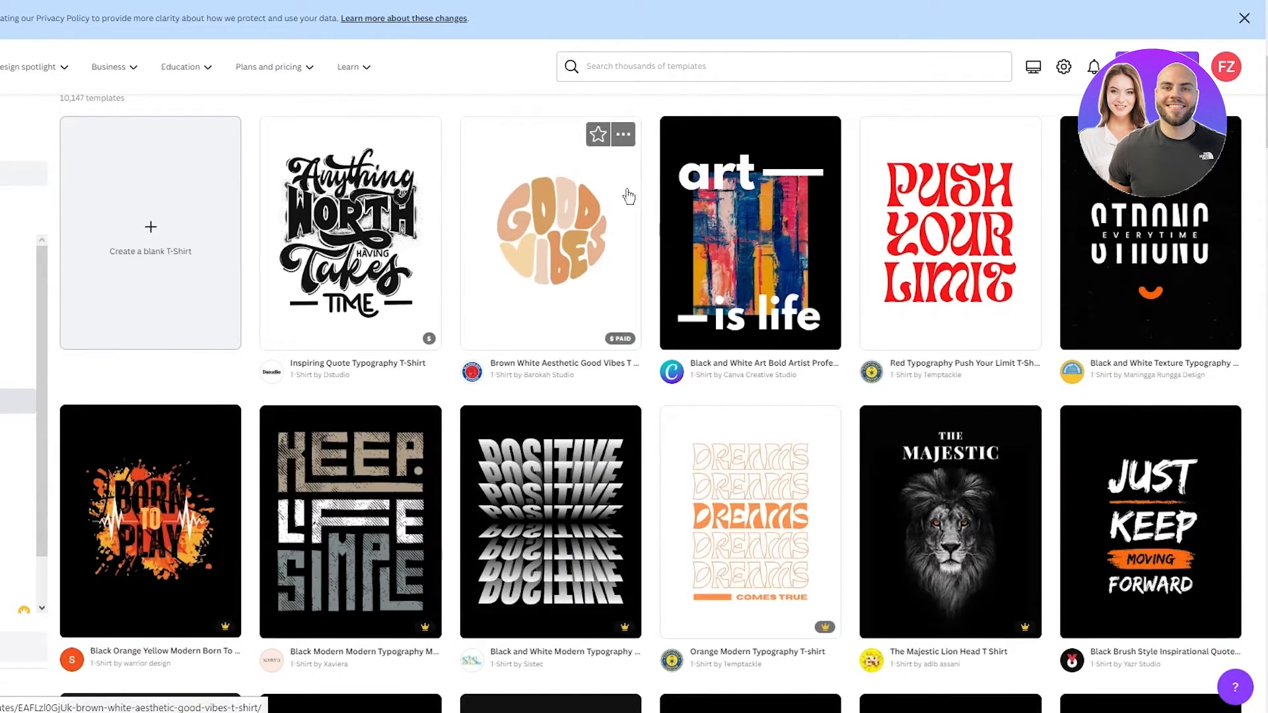
Step: Filter the T-shirt templates to 2,992 designs and choose the Forever Alone text template
scroll("up", 3)
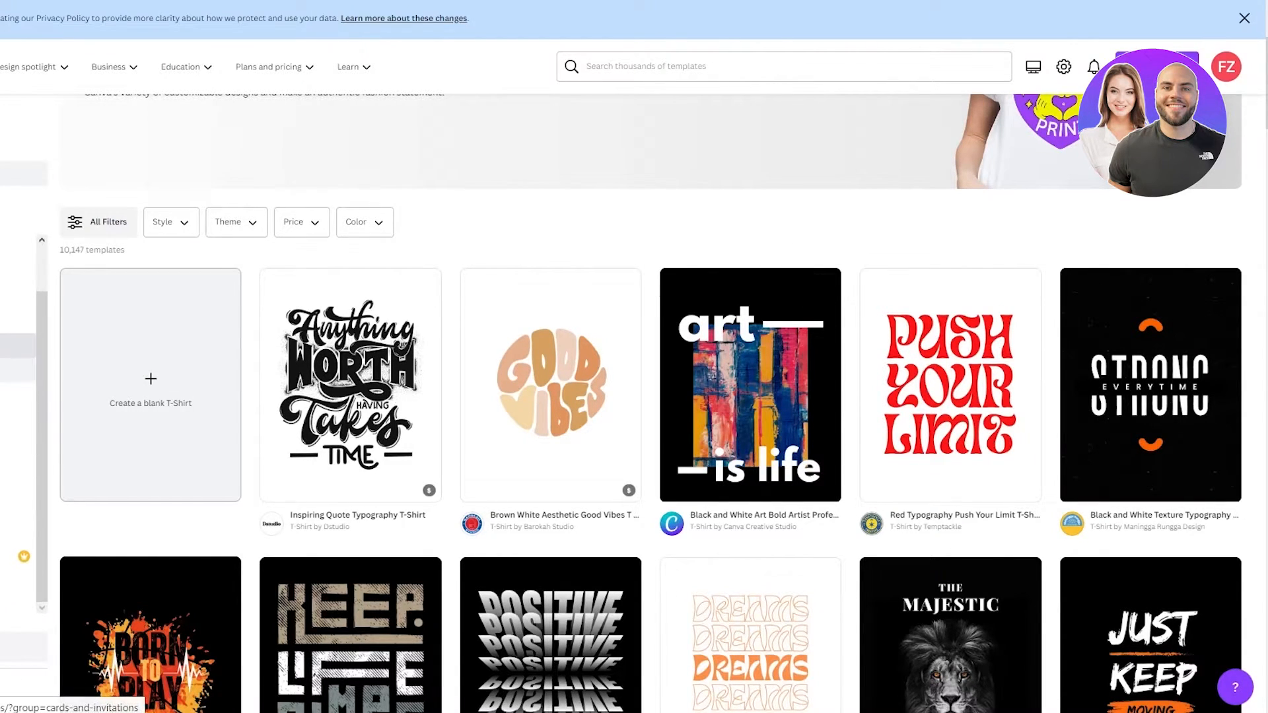
left_click(302, 222)
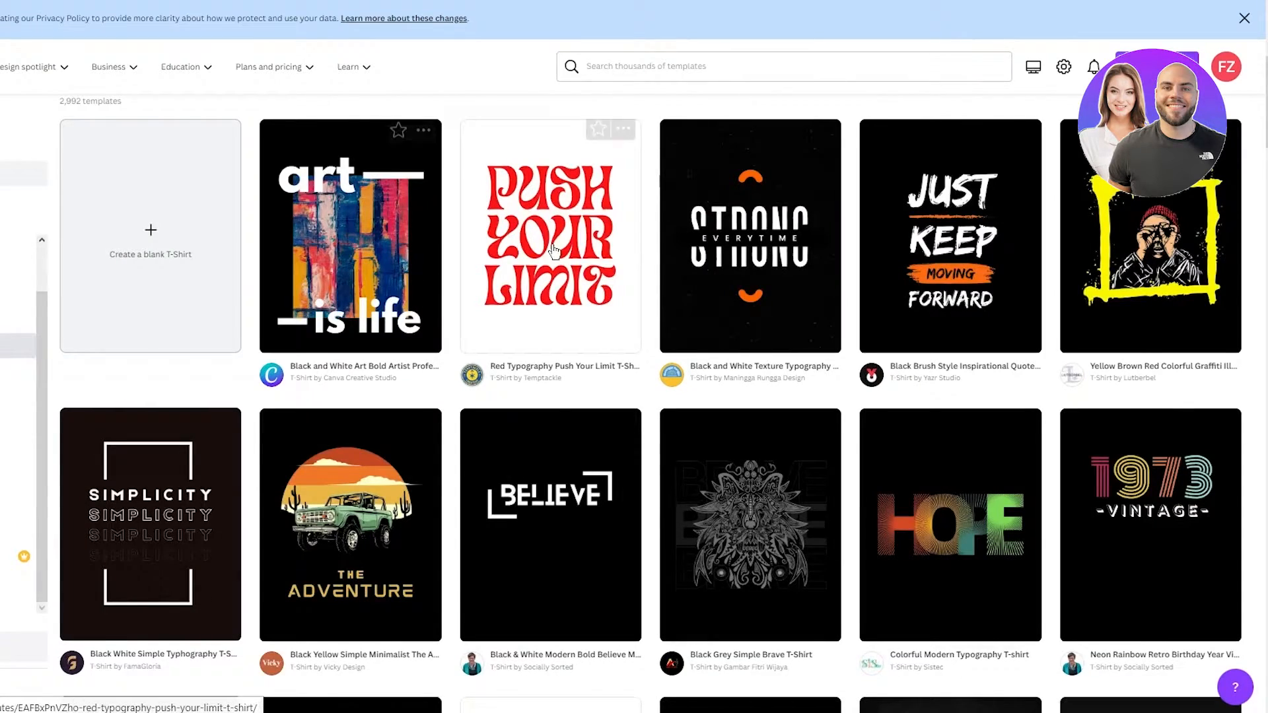
mouse_move(1111, 456)
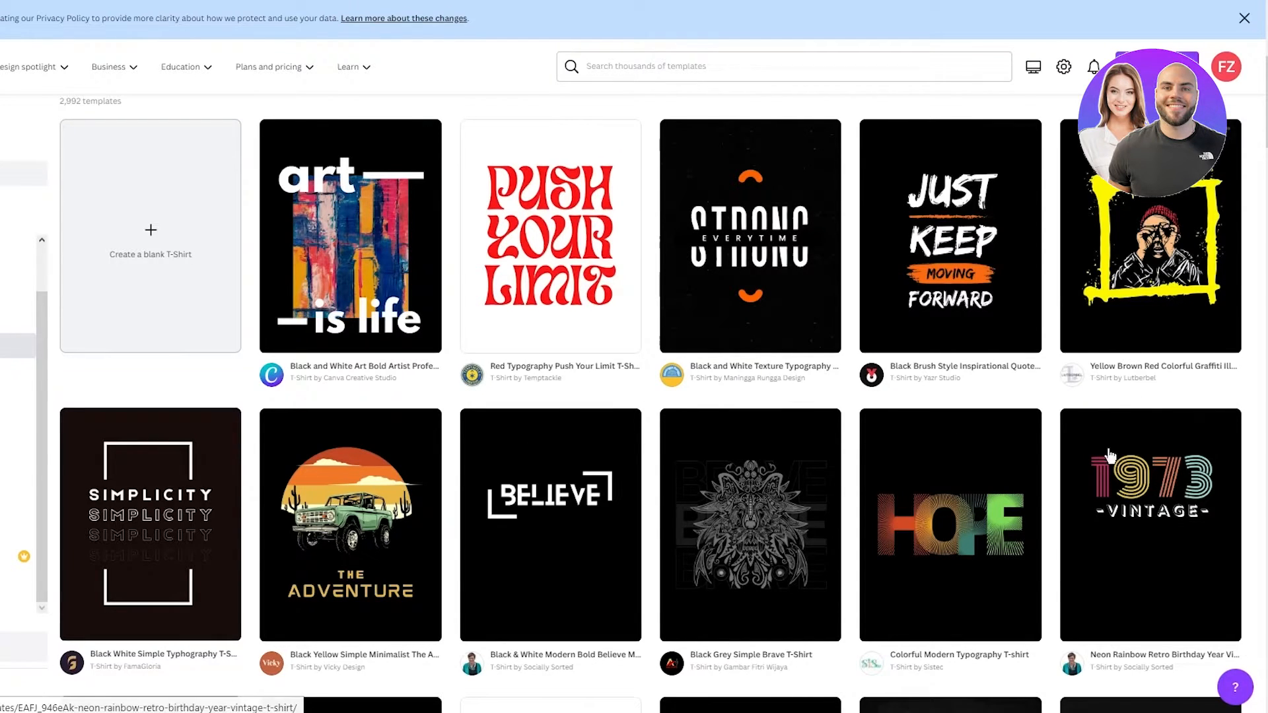
mouse_move(324, 530)
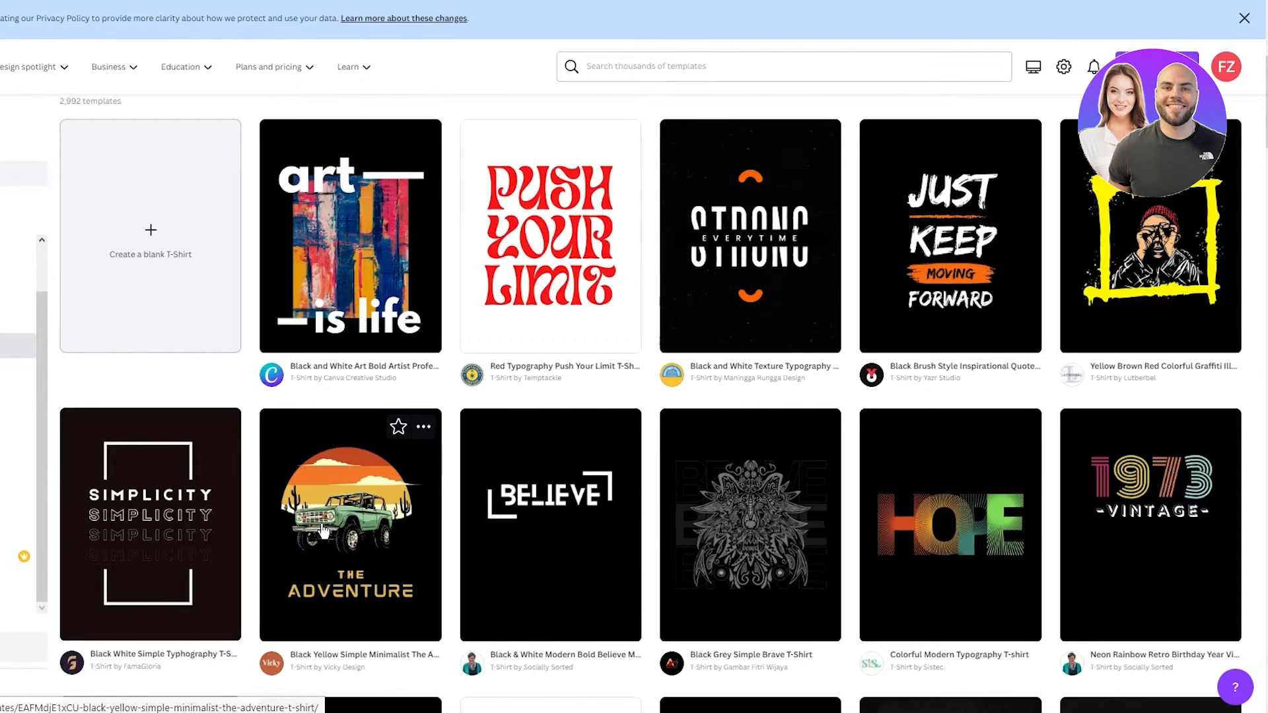
scroll("down", 3)
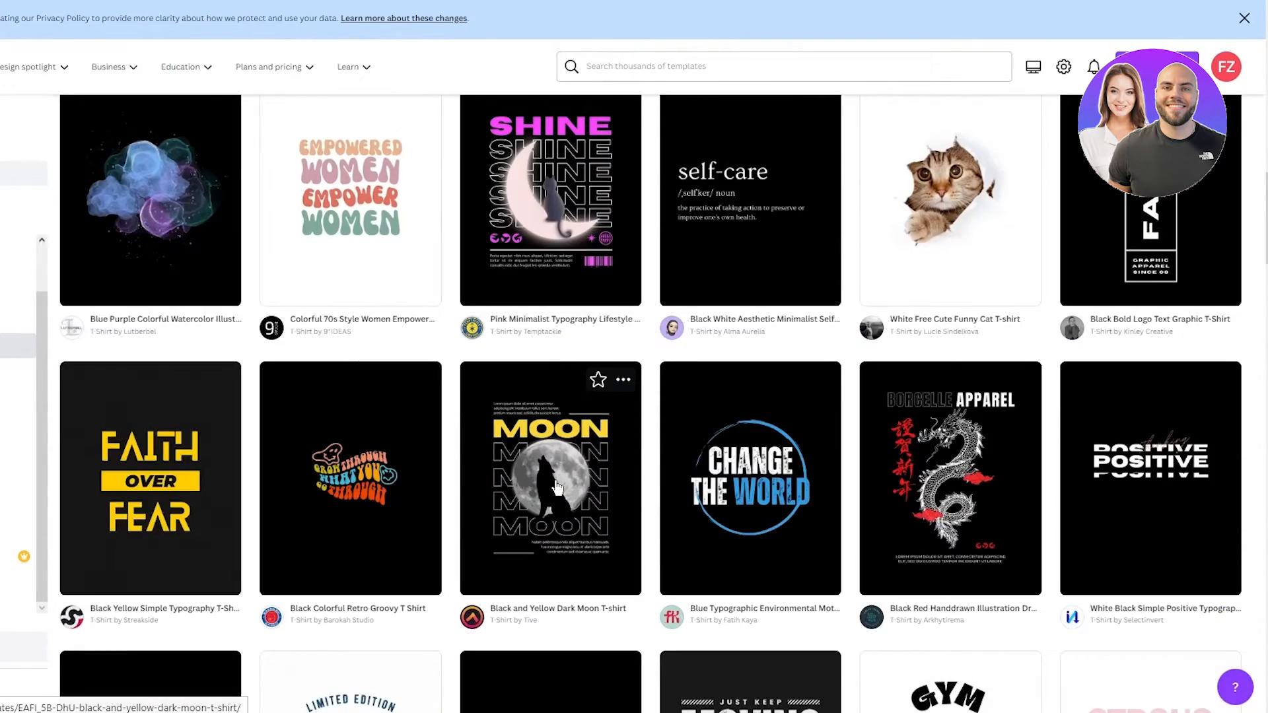
scroll("down", 3)
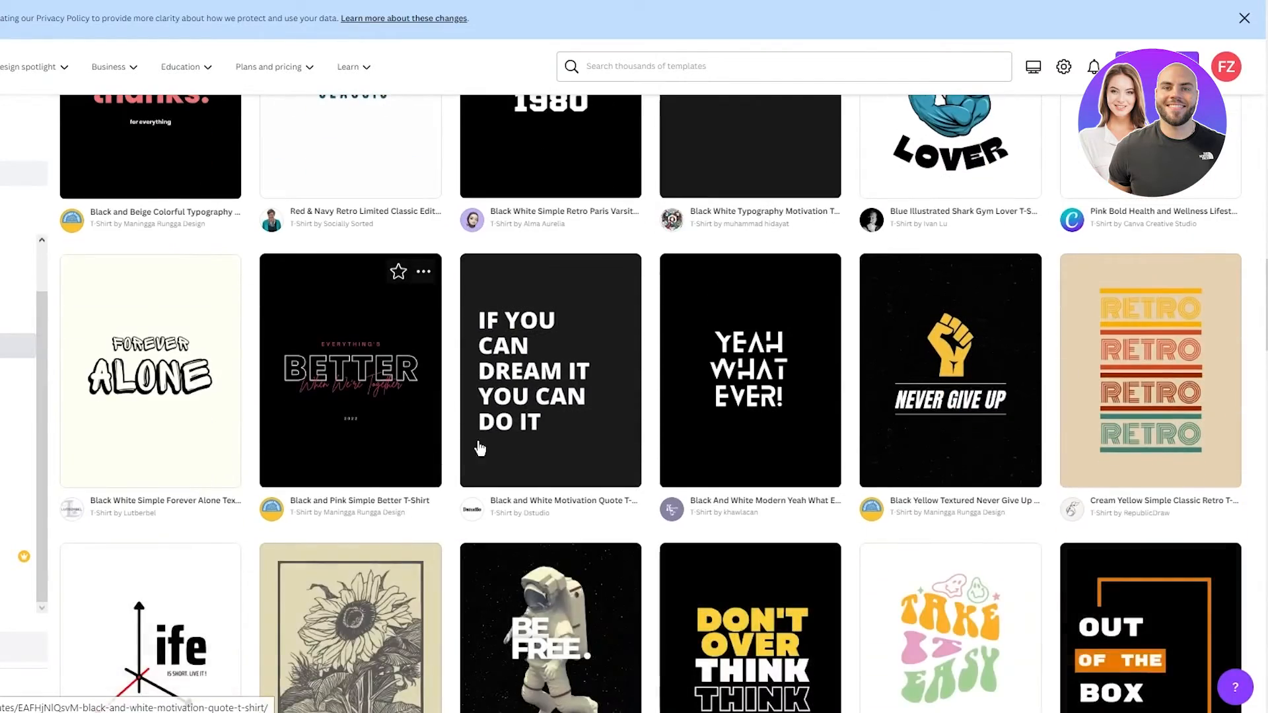
mouse_move(198, 370)
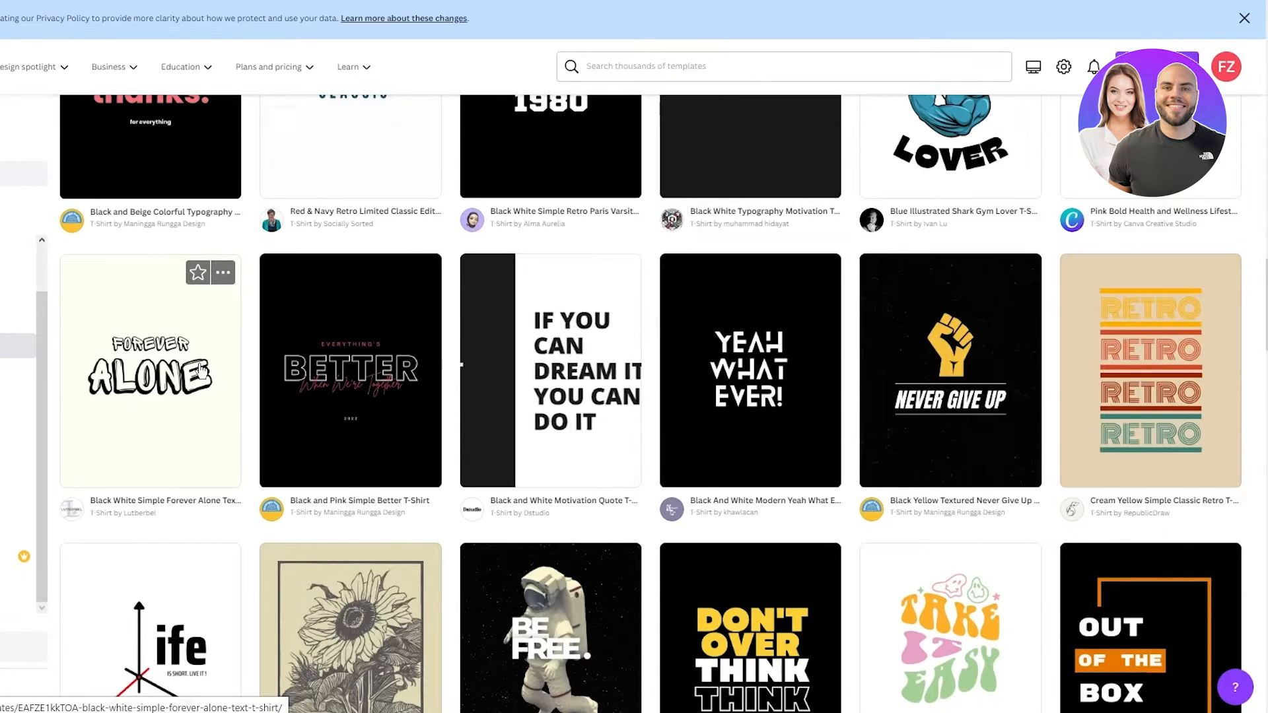
left_click(149, 370)
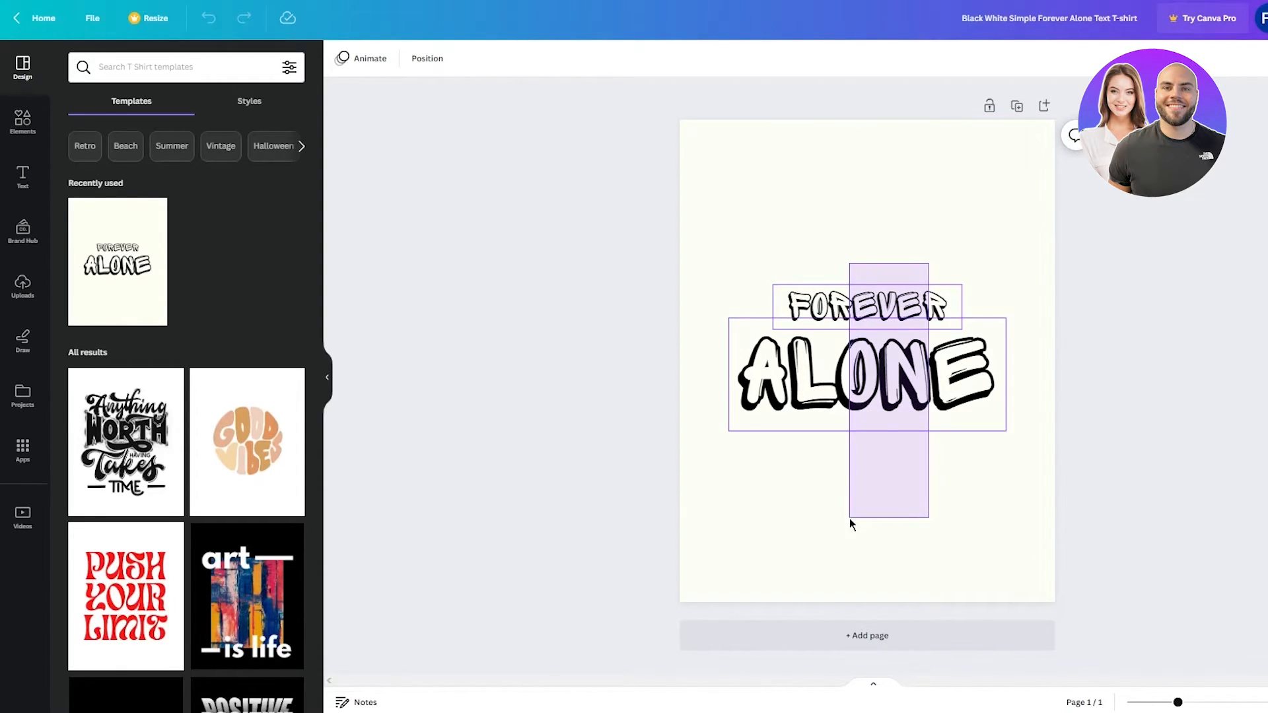
Step: Delete the template's lettering, leaving a plain blue page
key("Delete")
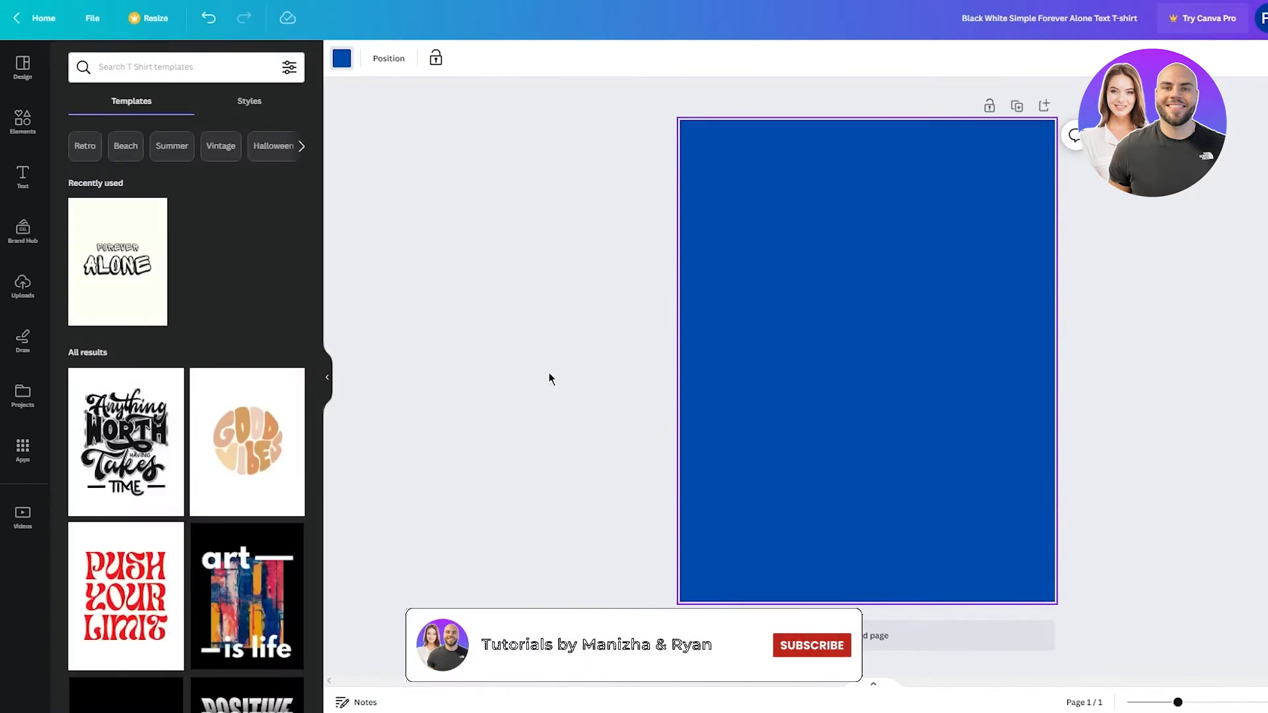
Step: Show the Text panel with heading and body text styles
left_click(23, 177)
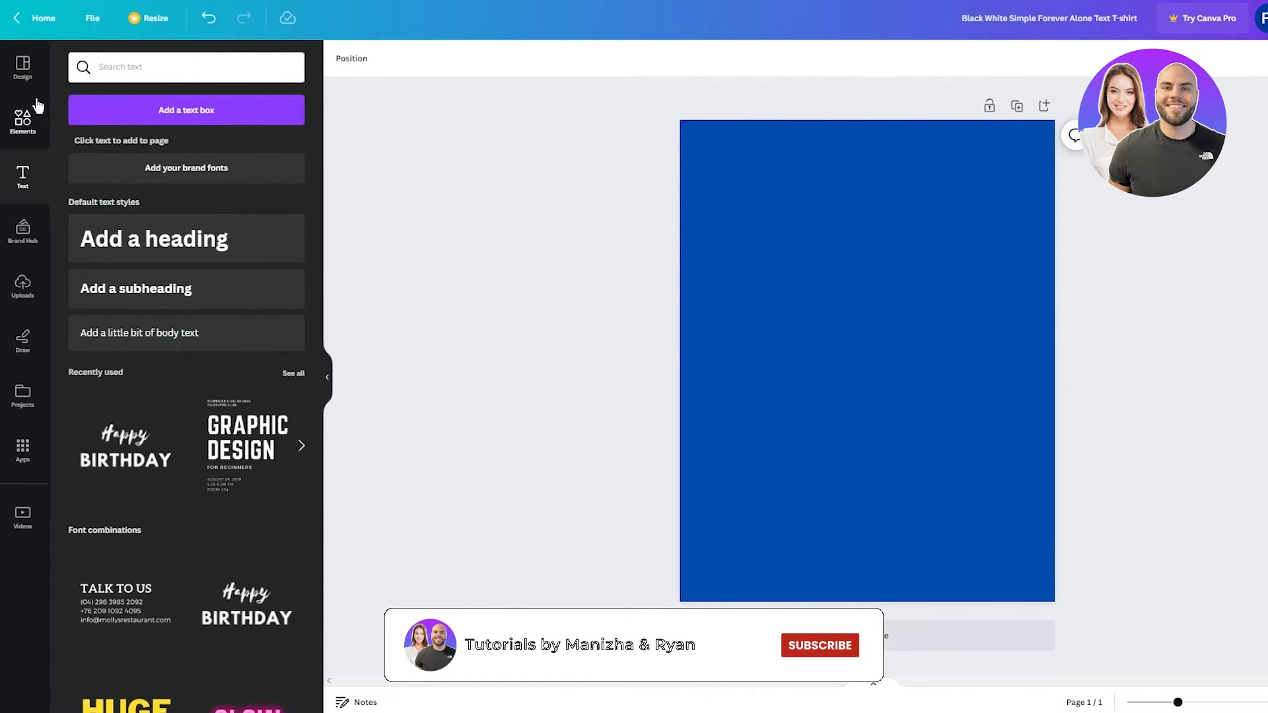
mouse_move(185, 240)
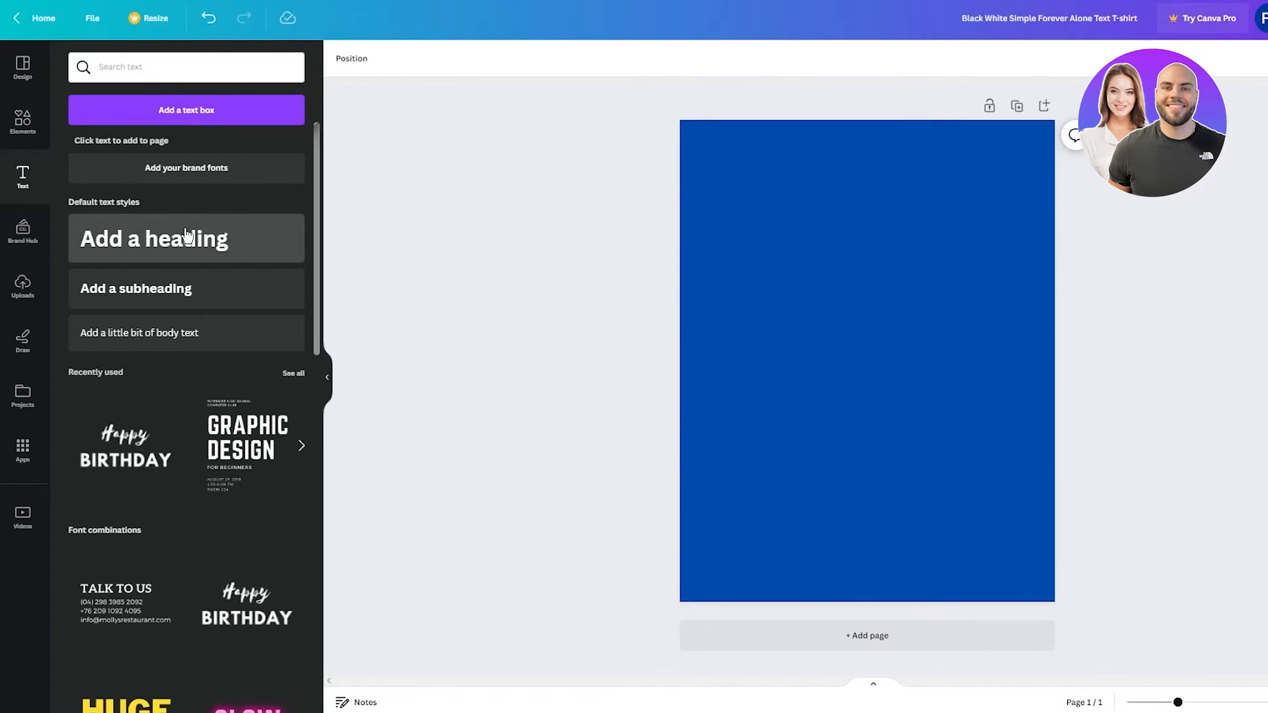
Step: Add a heading and set its font to Architype Van Doesburg
left_click(185, 239)
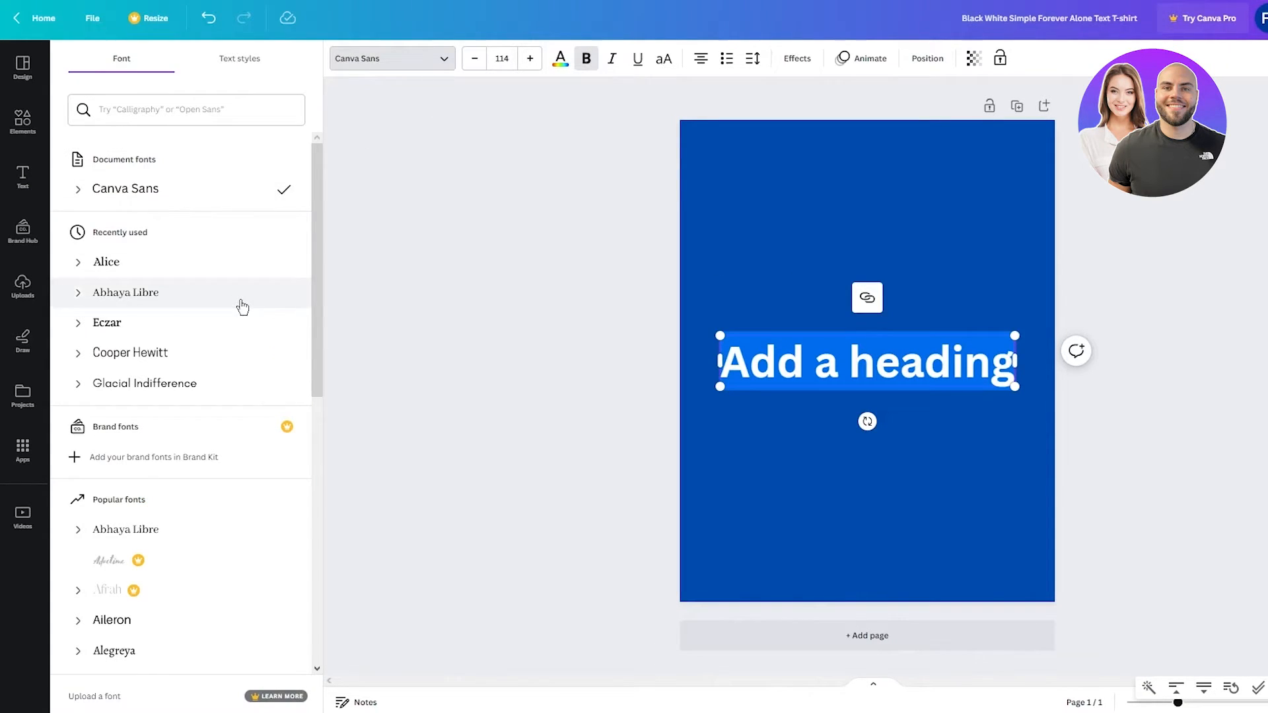
scroll("down", 3)
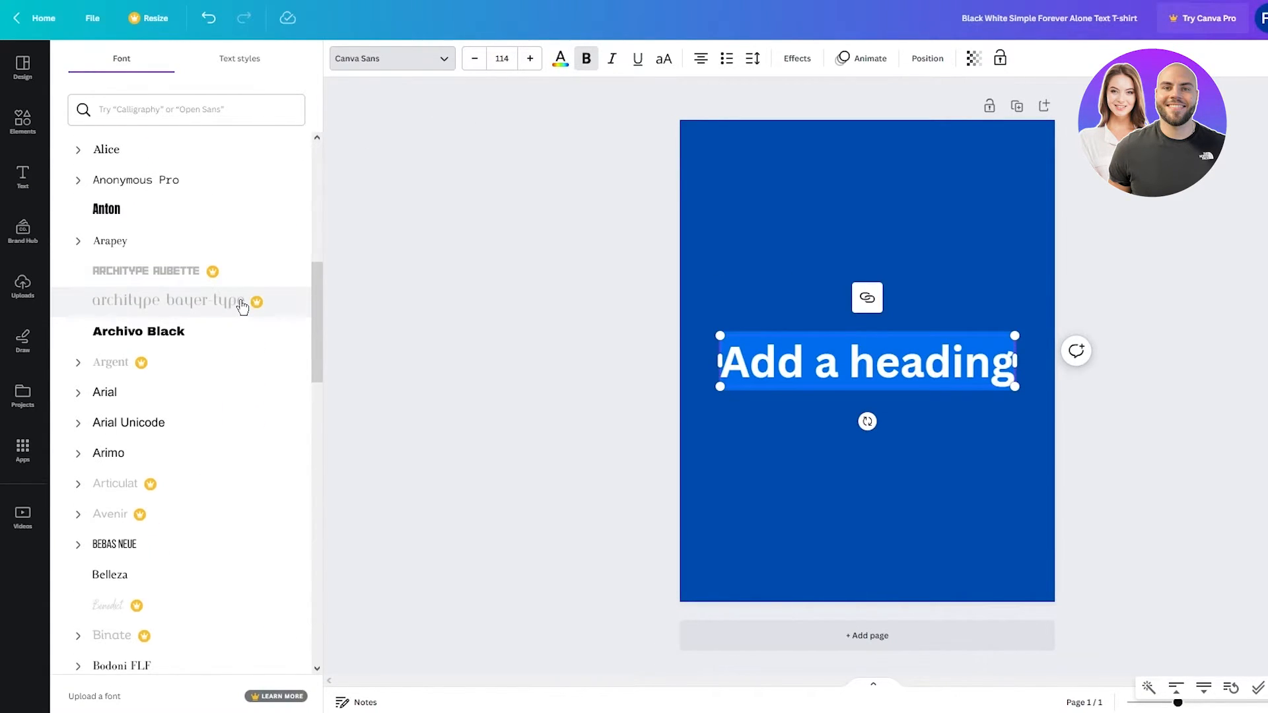
scroll("down", 3)
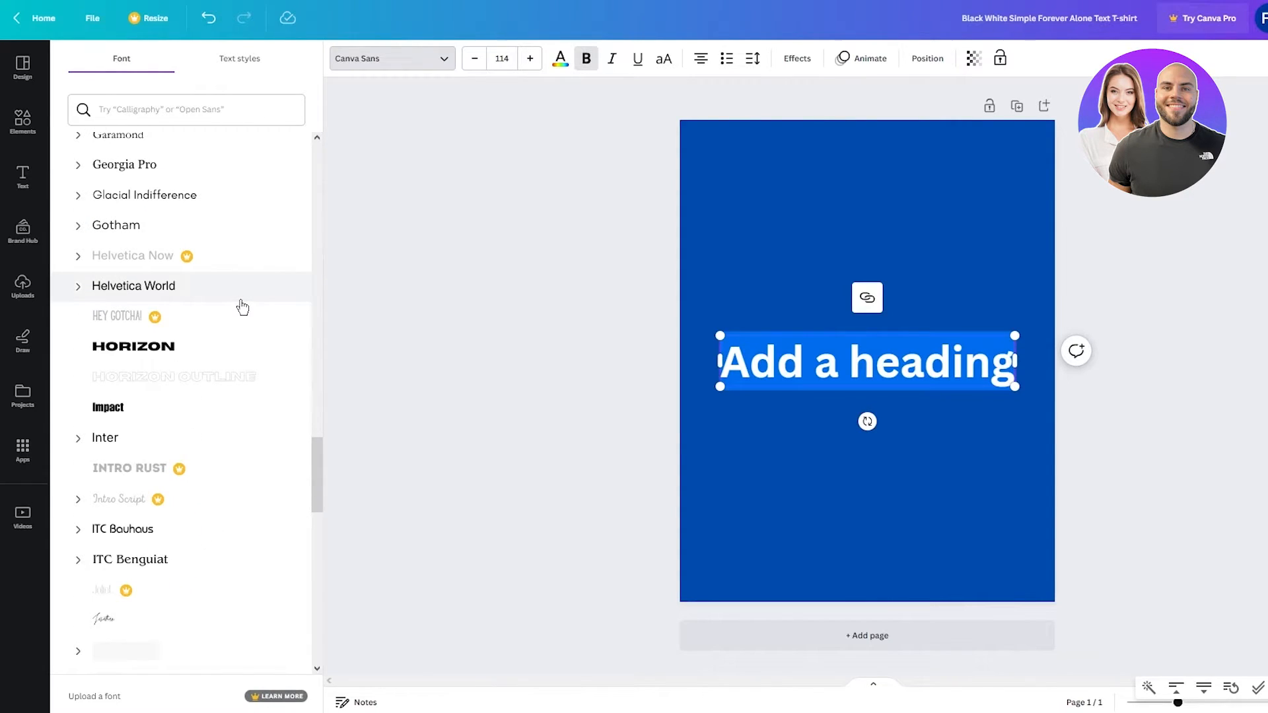
scroll("down", 3)
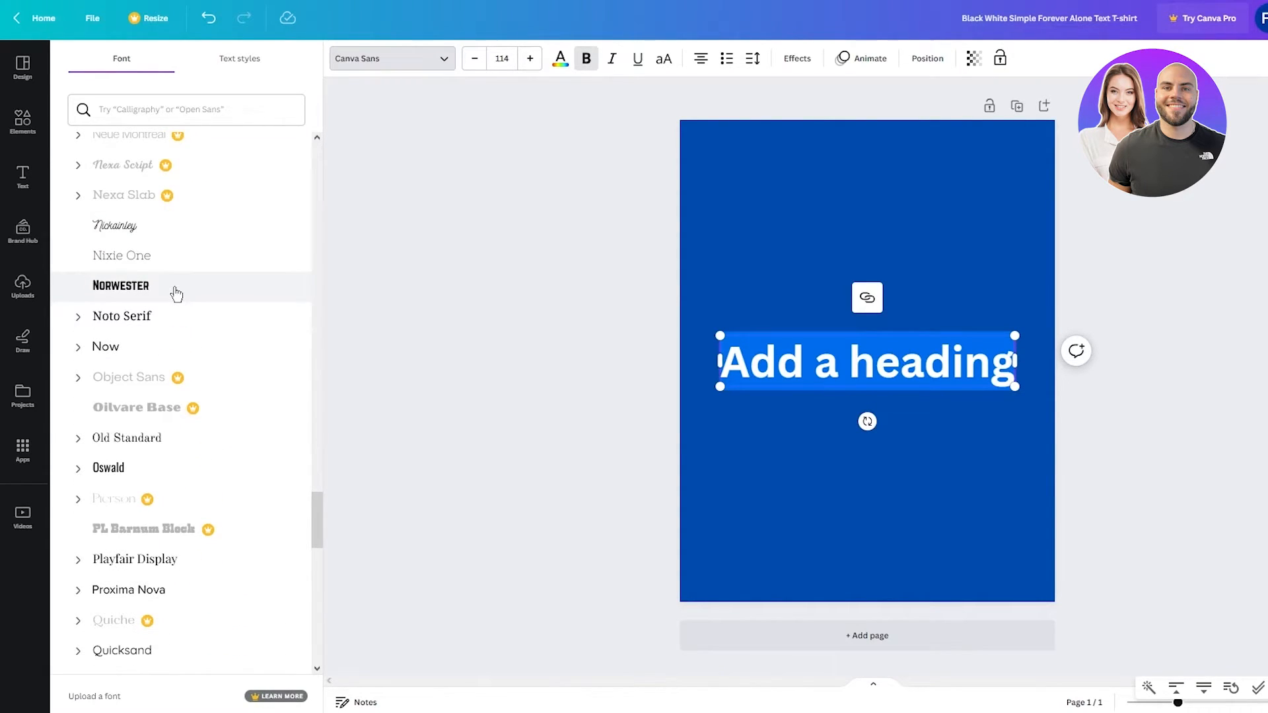
scroll("down", 3)
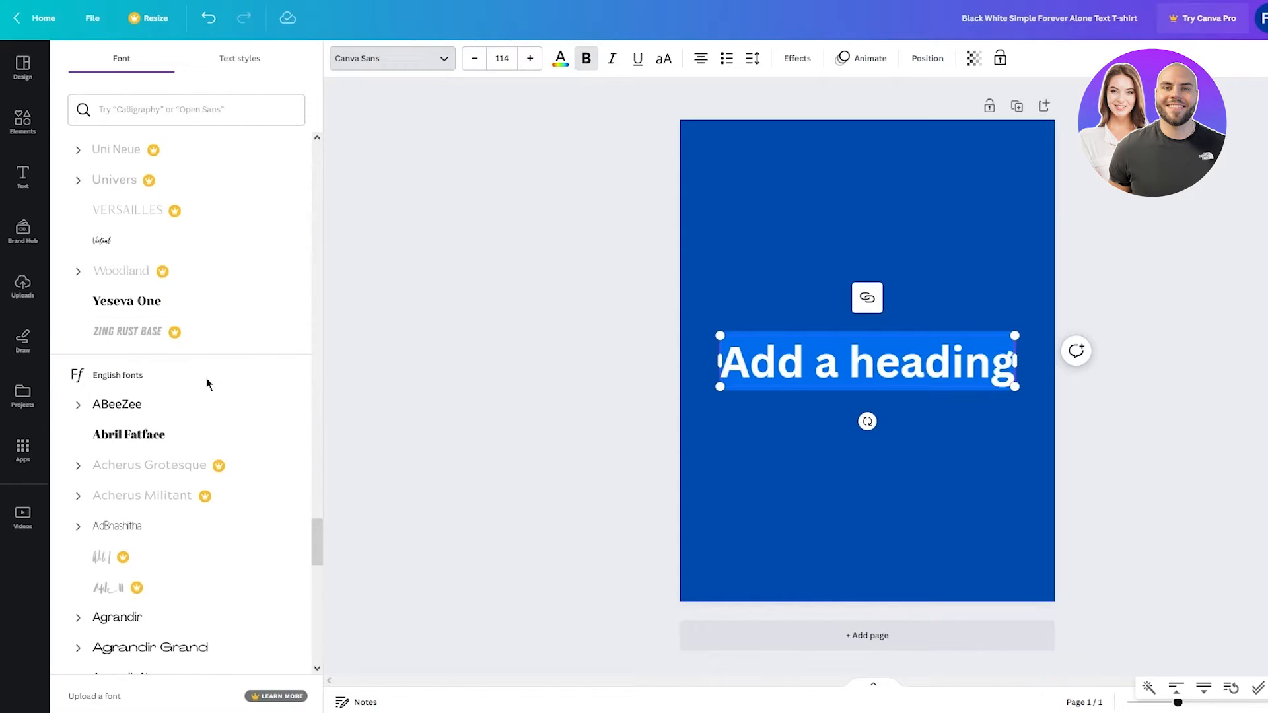
scroll("down", 3)
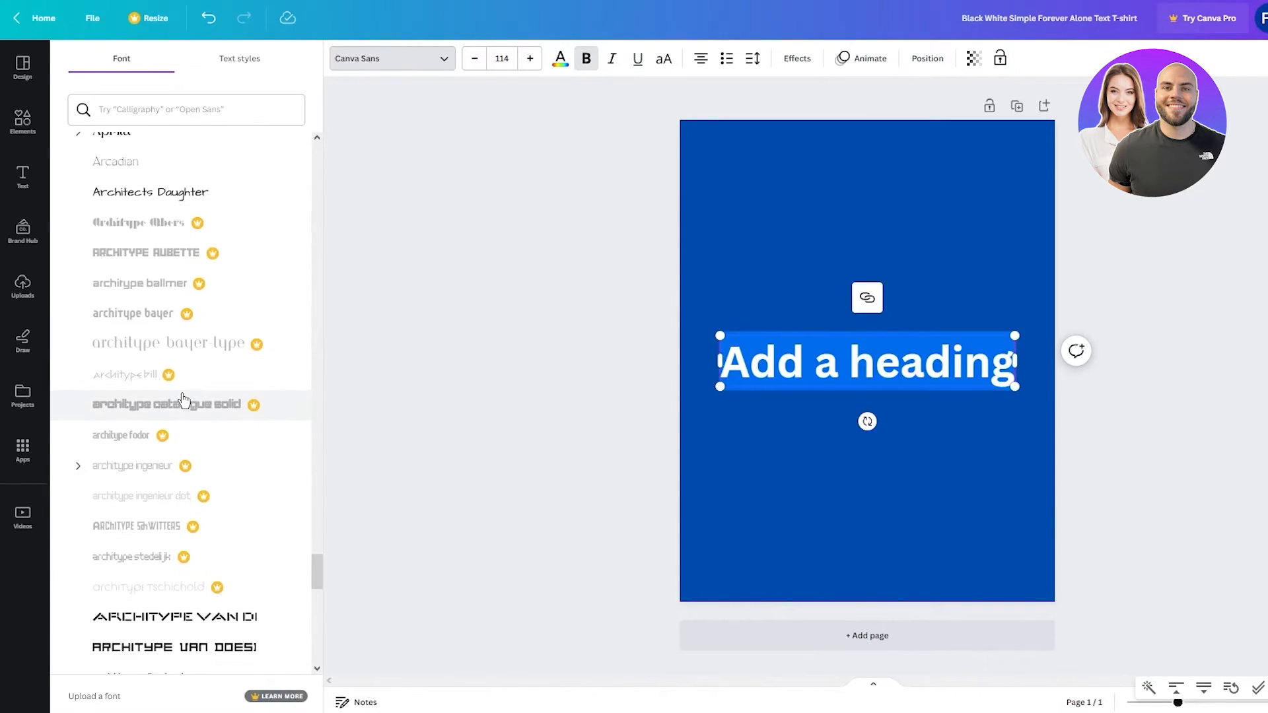
scroll("down", 3)
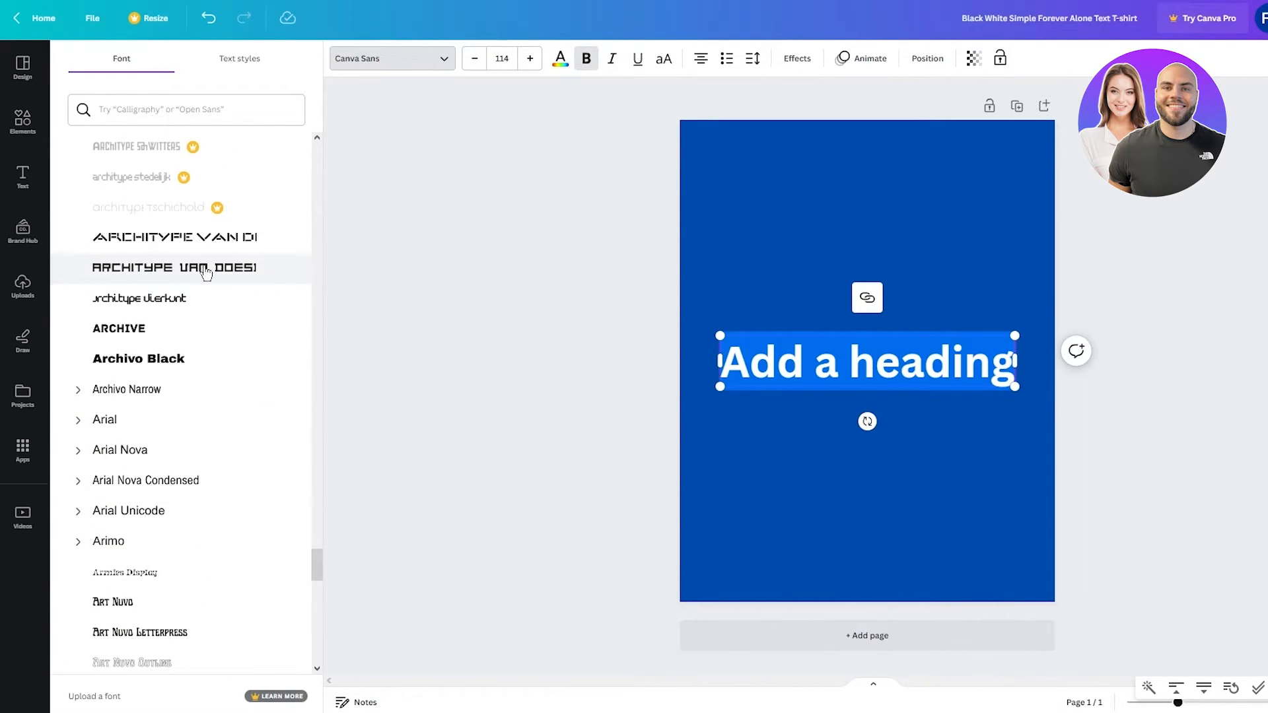
left_click(175, 267)
type("SUMMER VIBES")
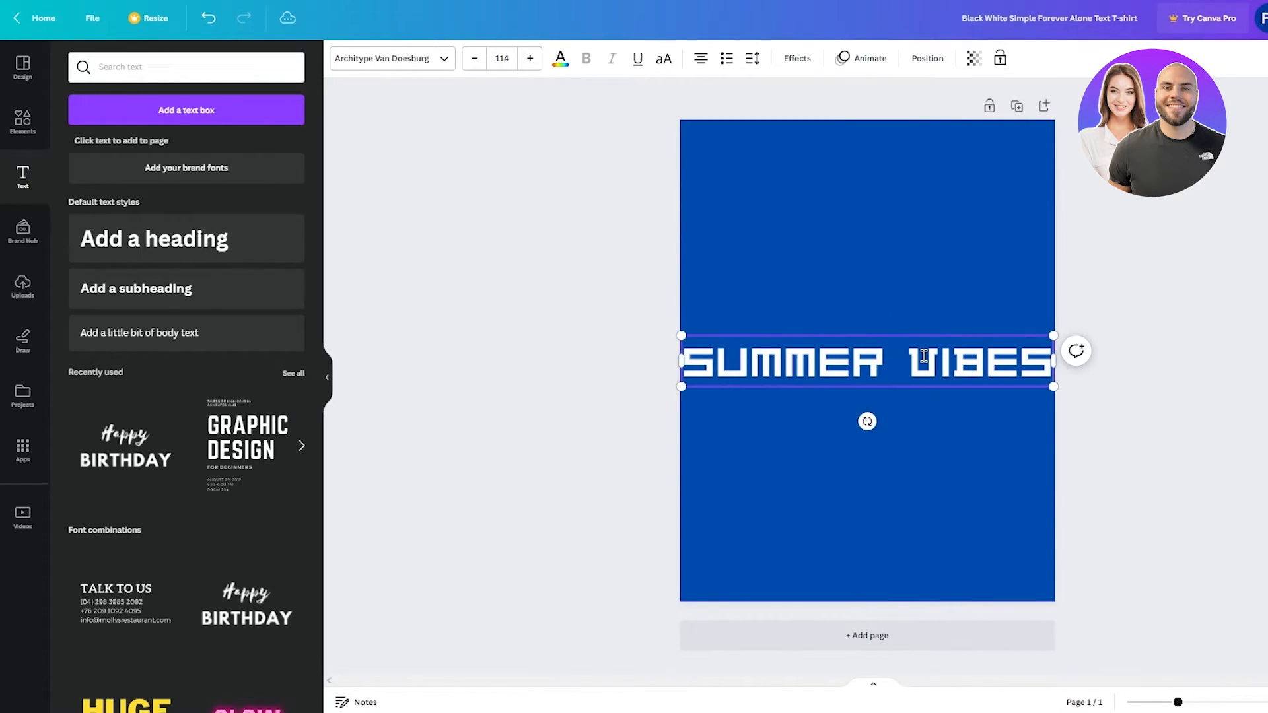
Step: Enter 'SUMMER VIBES' in white on two lines and position it near the top of the page
left_click(865, 362)
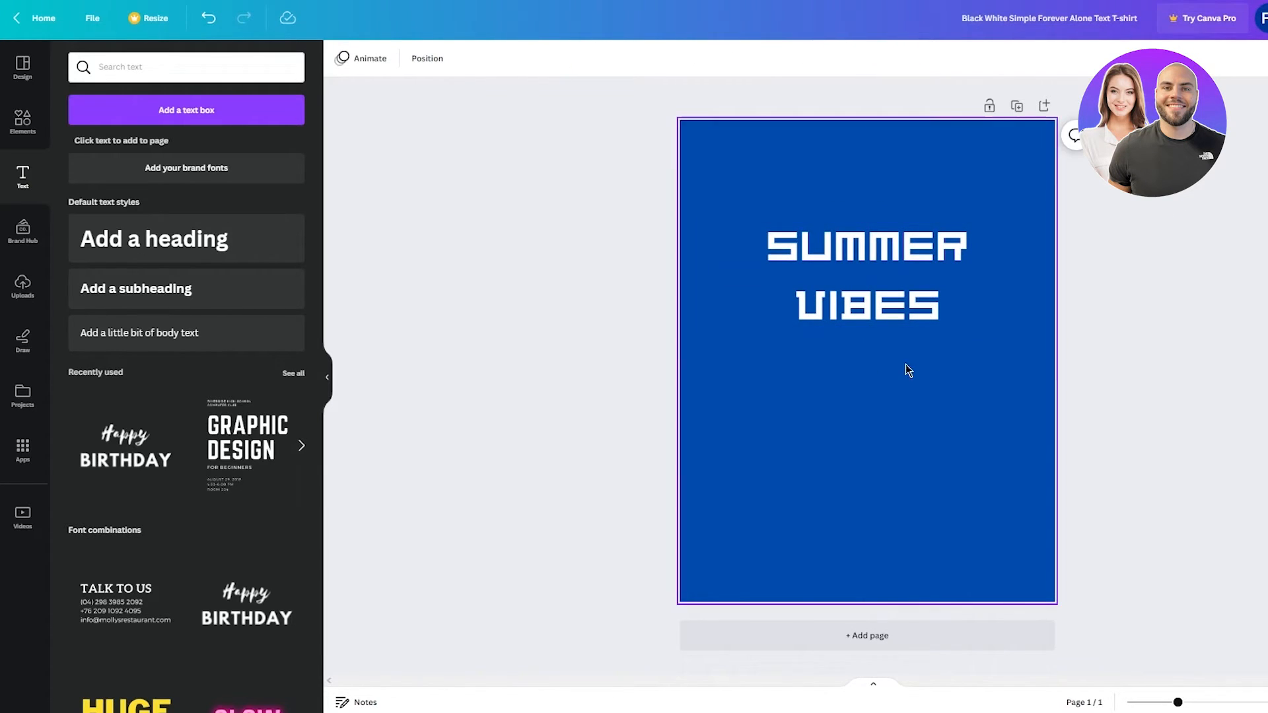
left_click(23, 121)
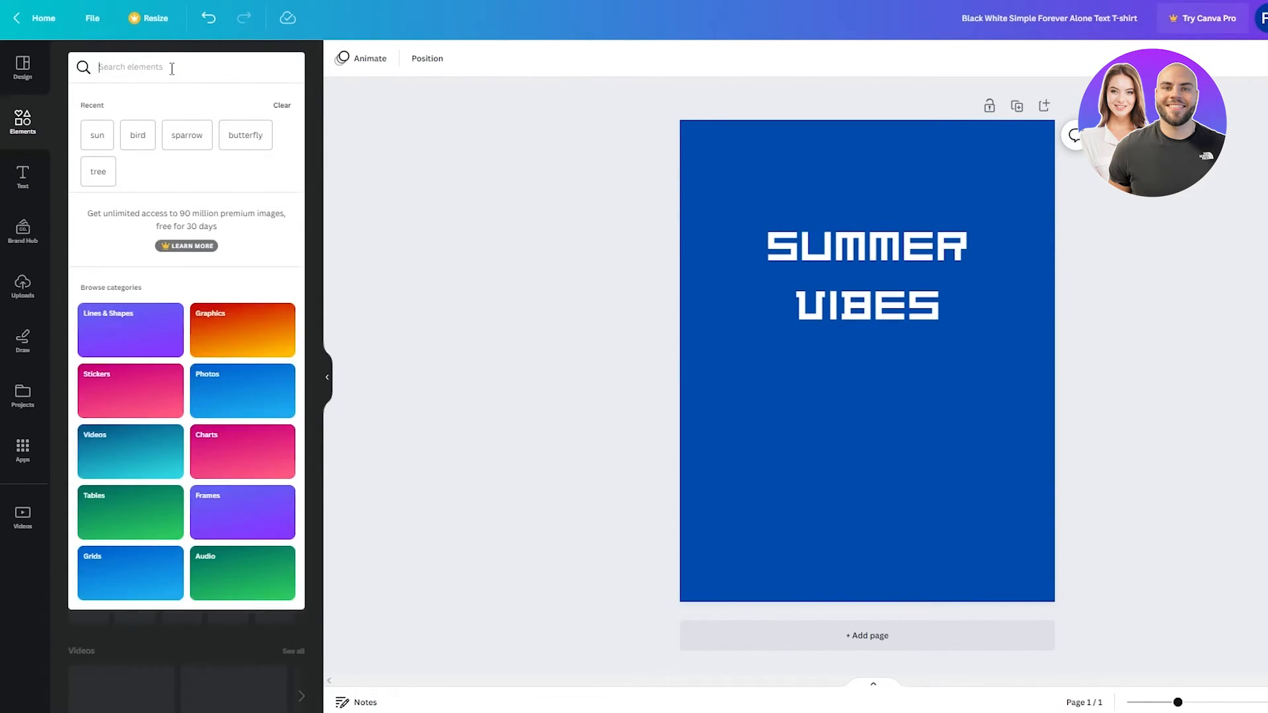
Step: Search Elements for a dragon graphic and place it white below the heading
type("e")
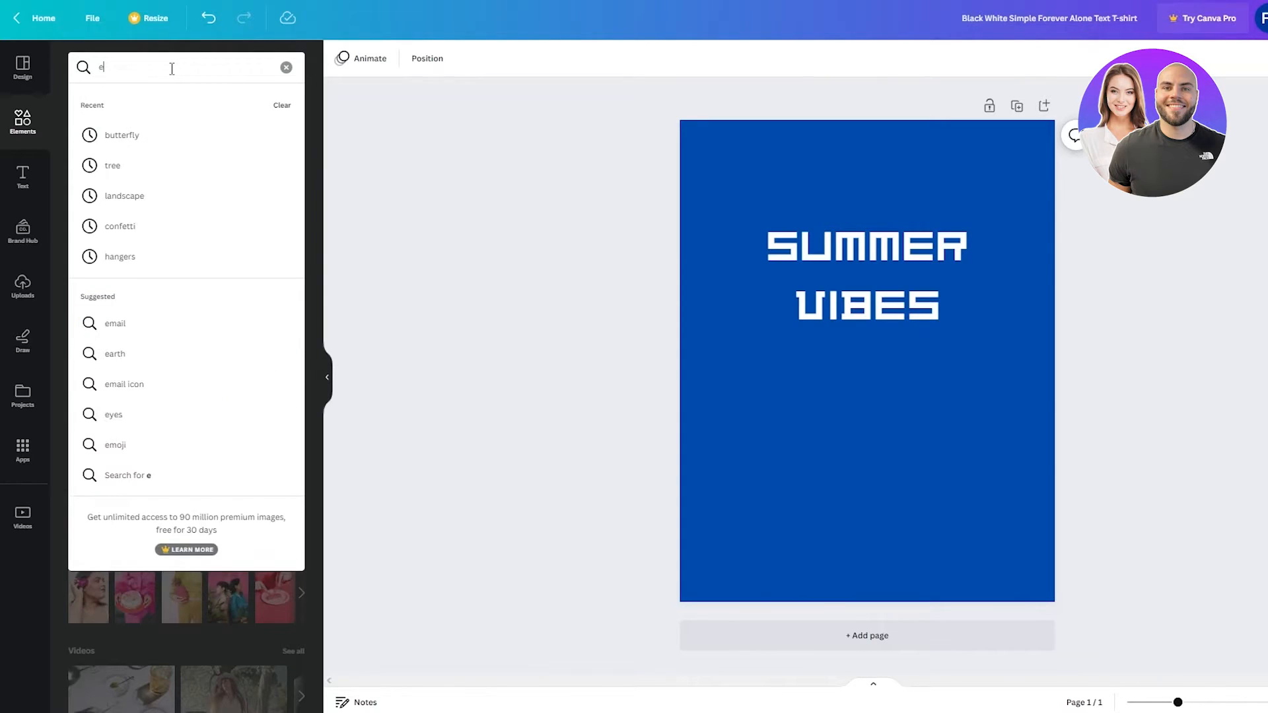
left_click(286, 68)
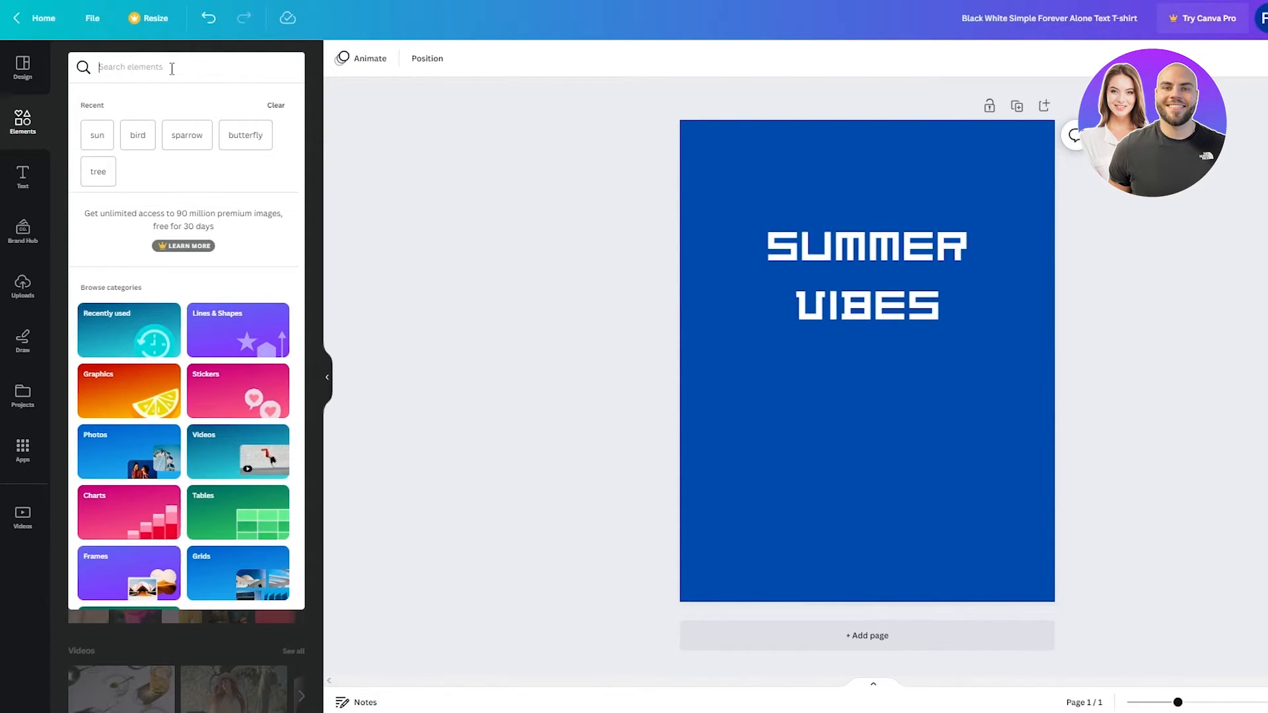
type("dragin")
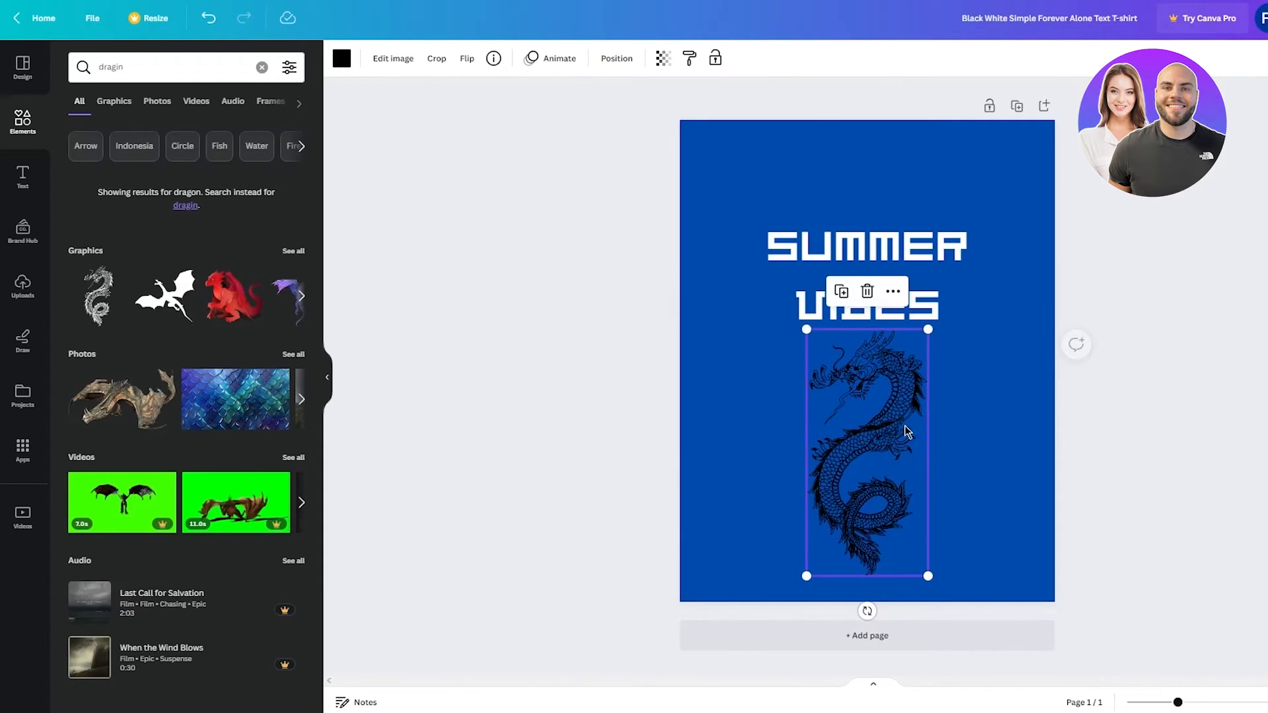
left_click(170, 68)
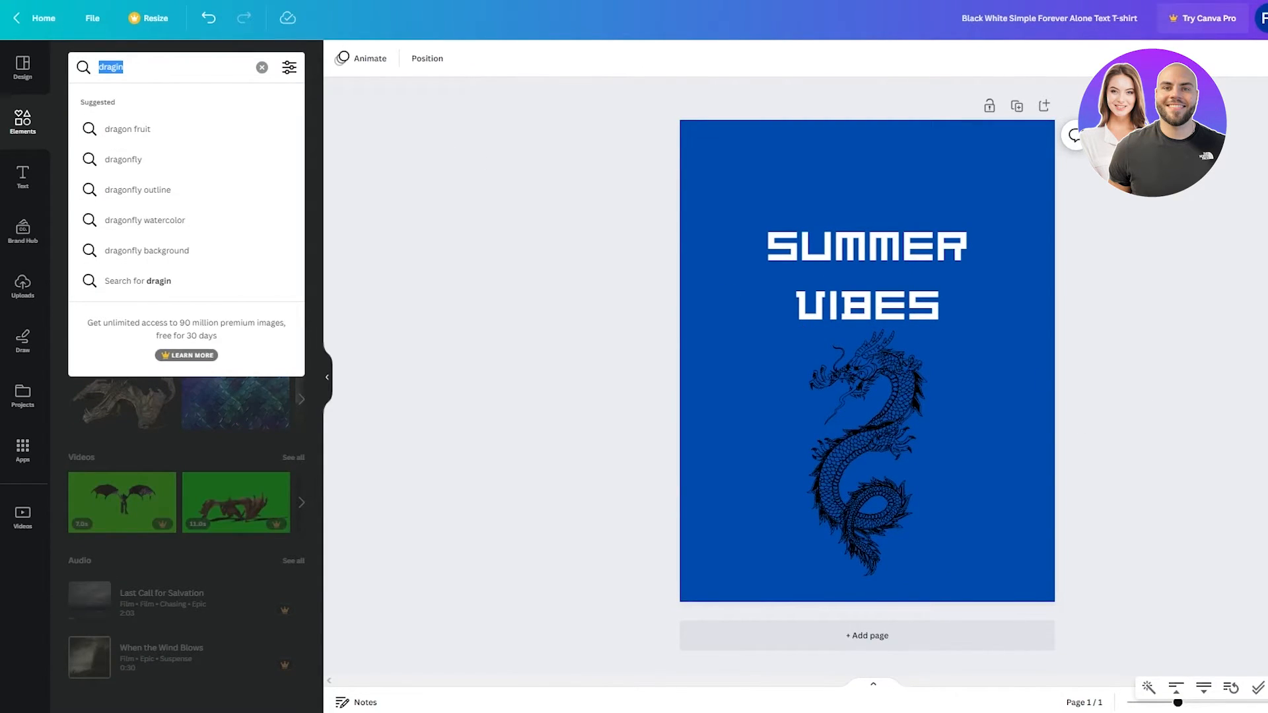
Step: Search Elements for 'sun', then begin a search for clouds
type("sun")
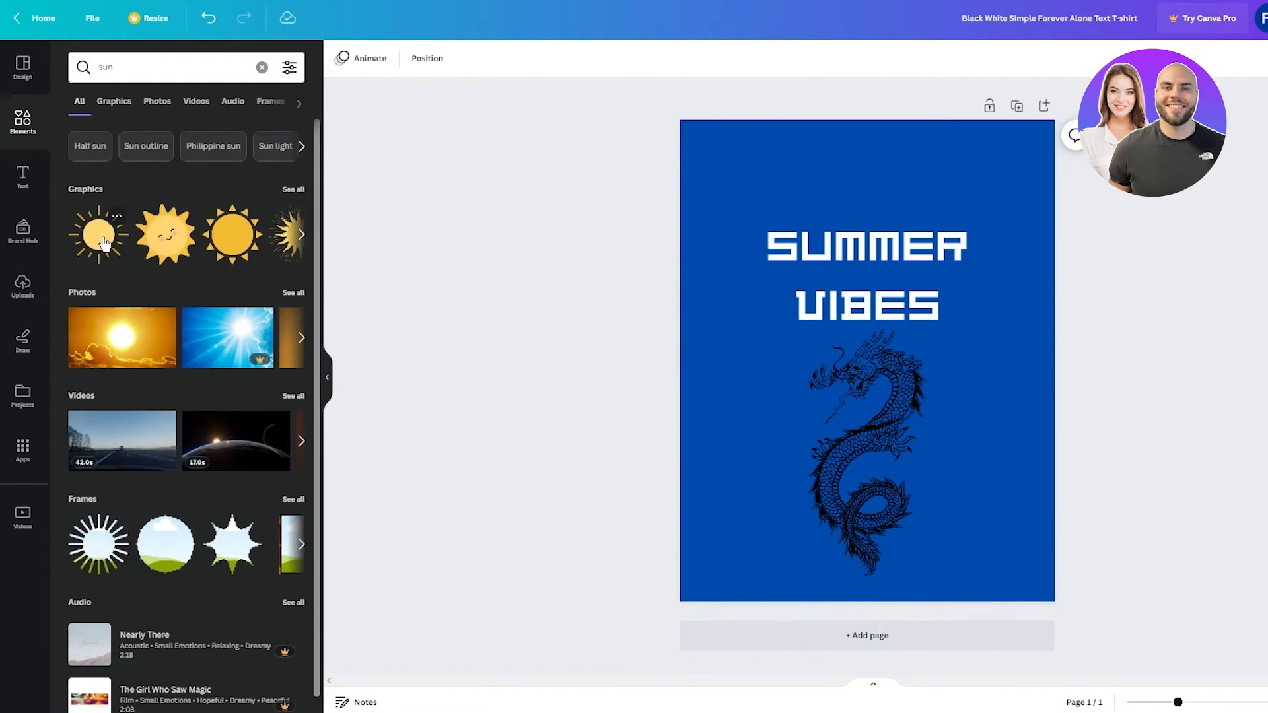
mouse_move(232, 235)
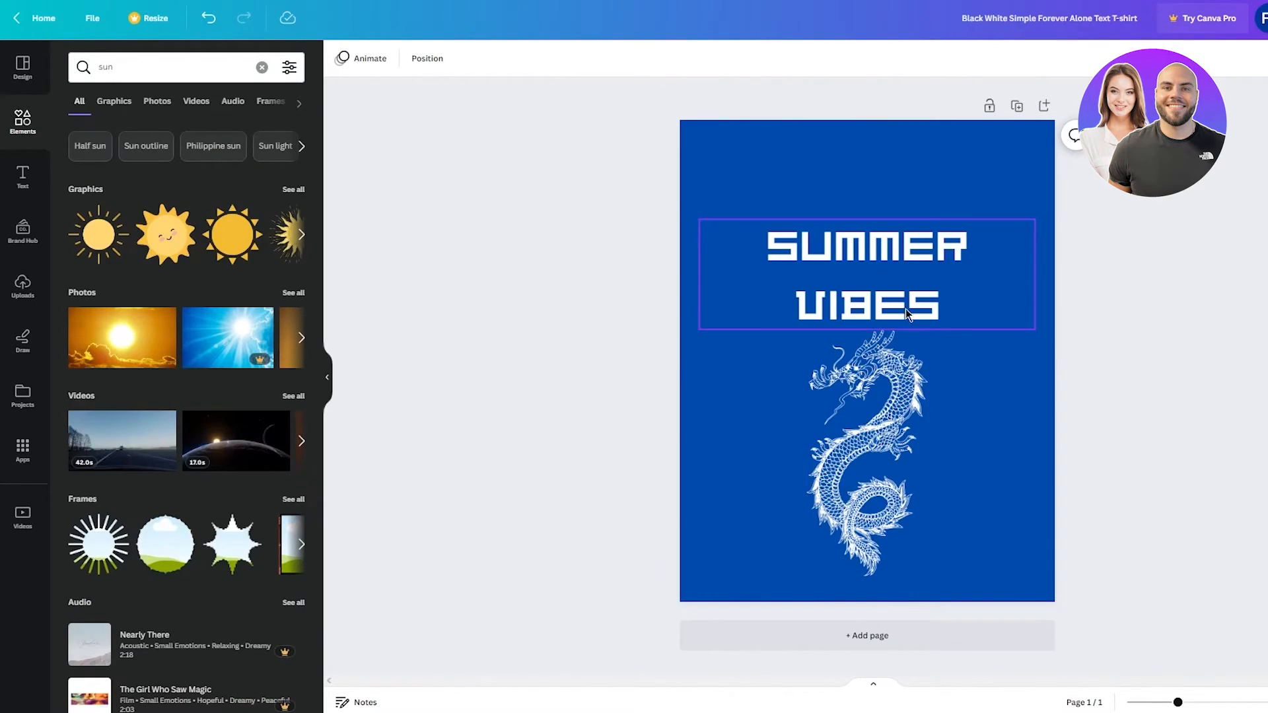
left_click(867, 428)
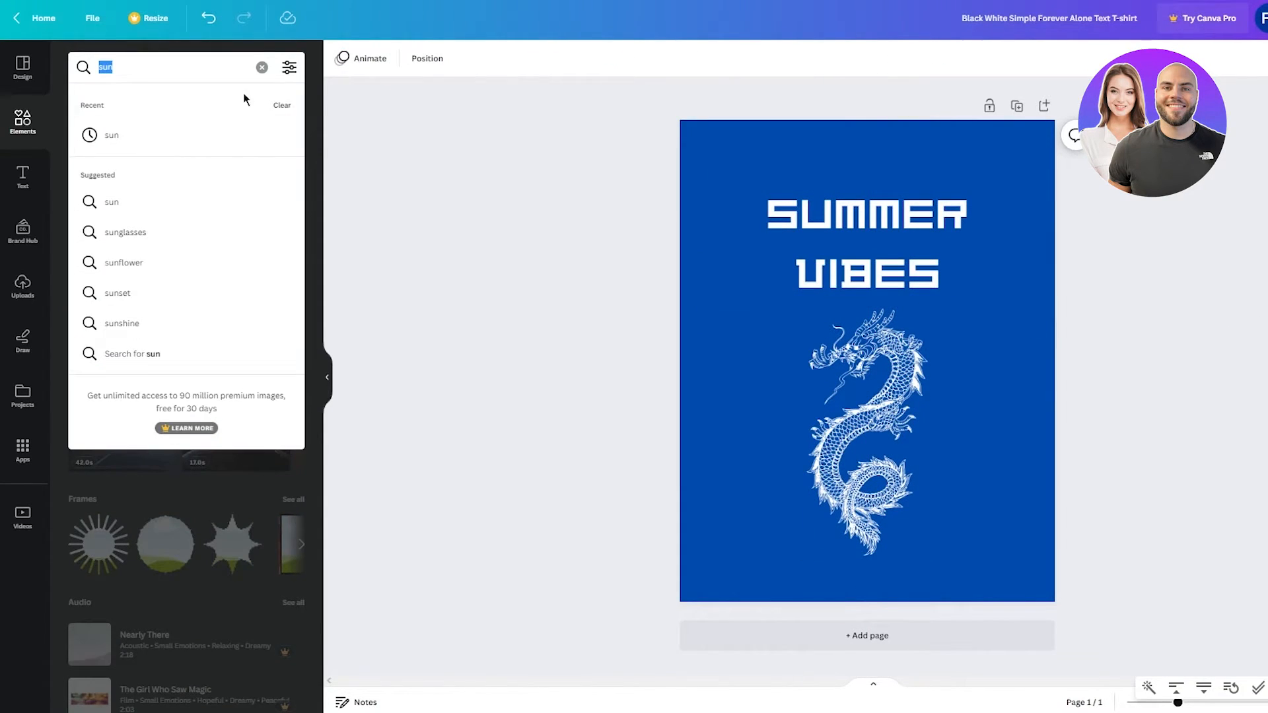
type("cl")
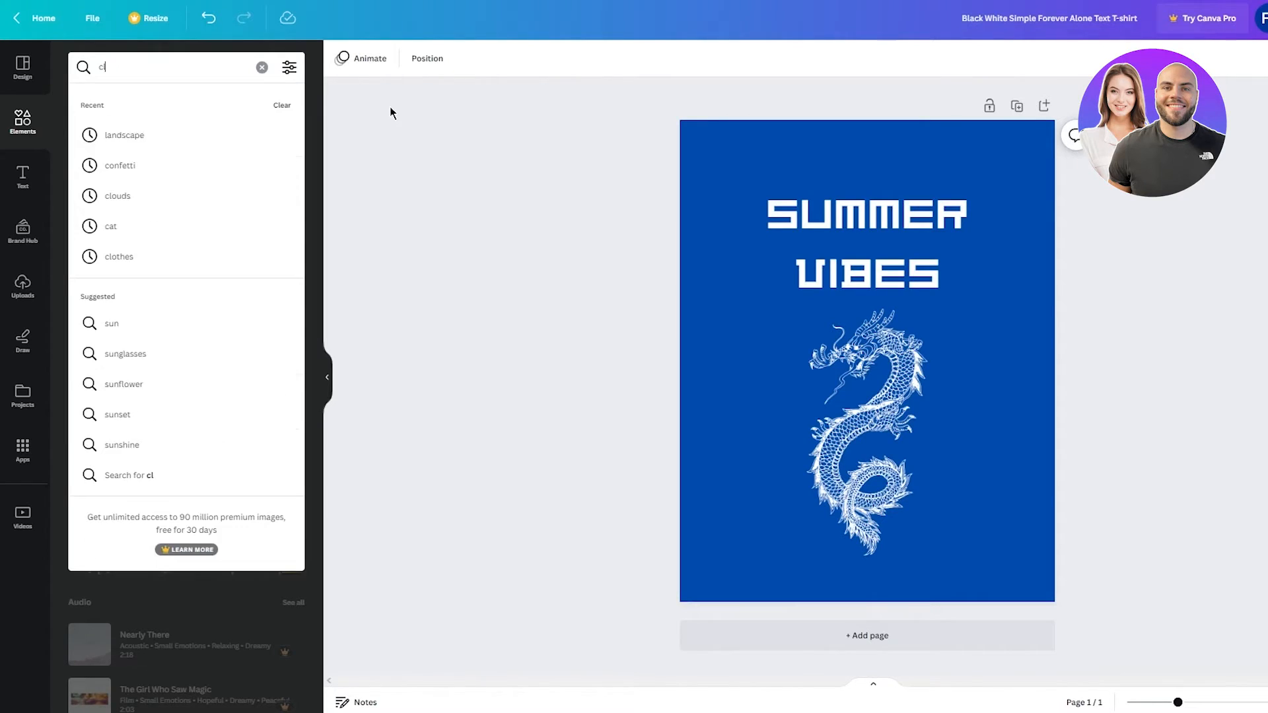
Step: Add a cloud beneath the dragon and try red and blue on its lower layer before restoring pale blue
type("ko")
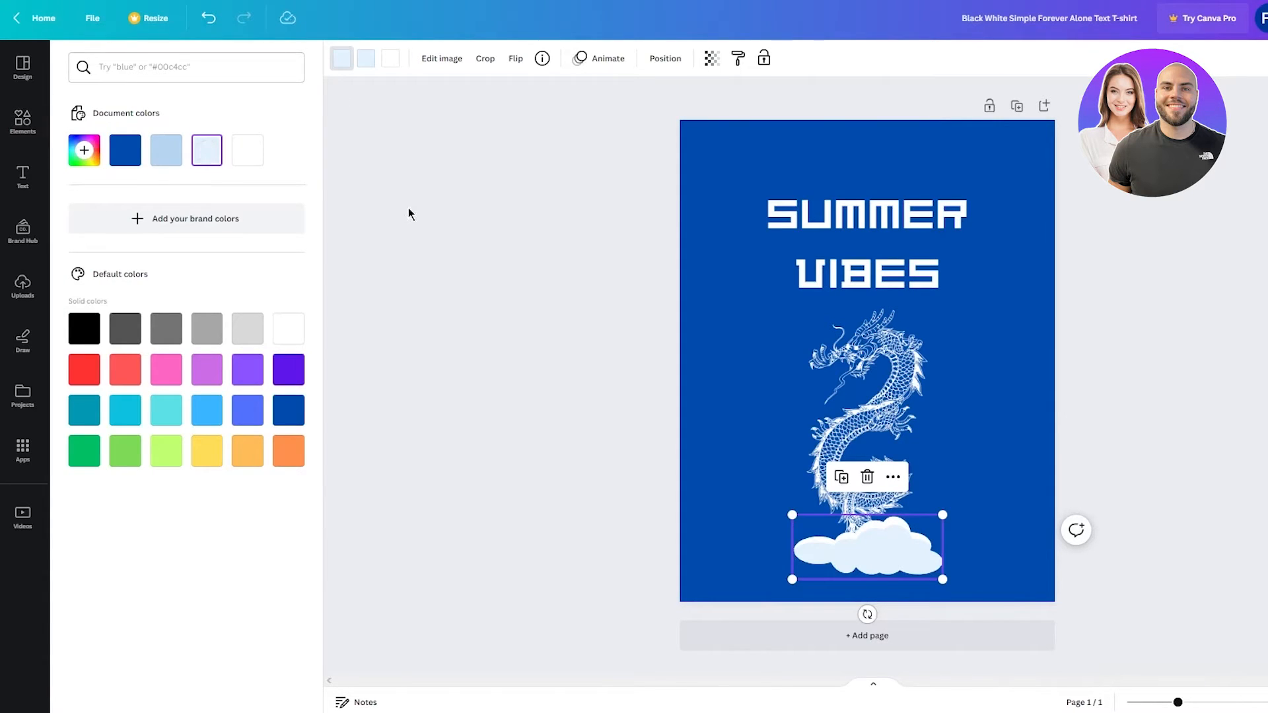
left_click(84, 368)
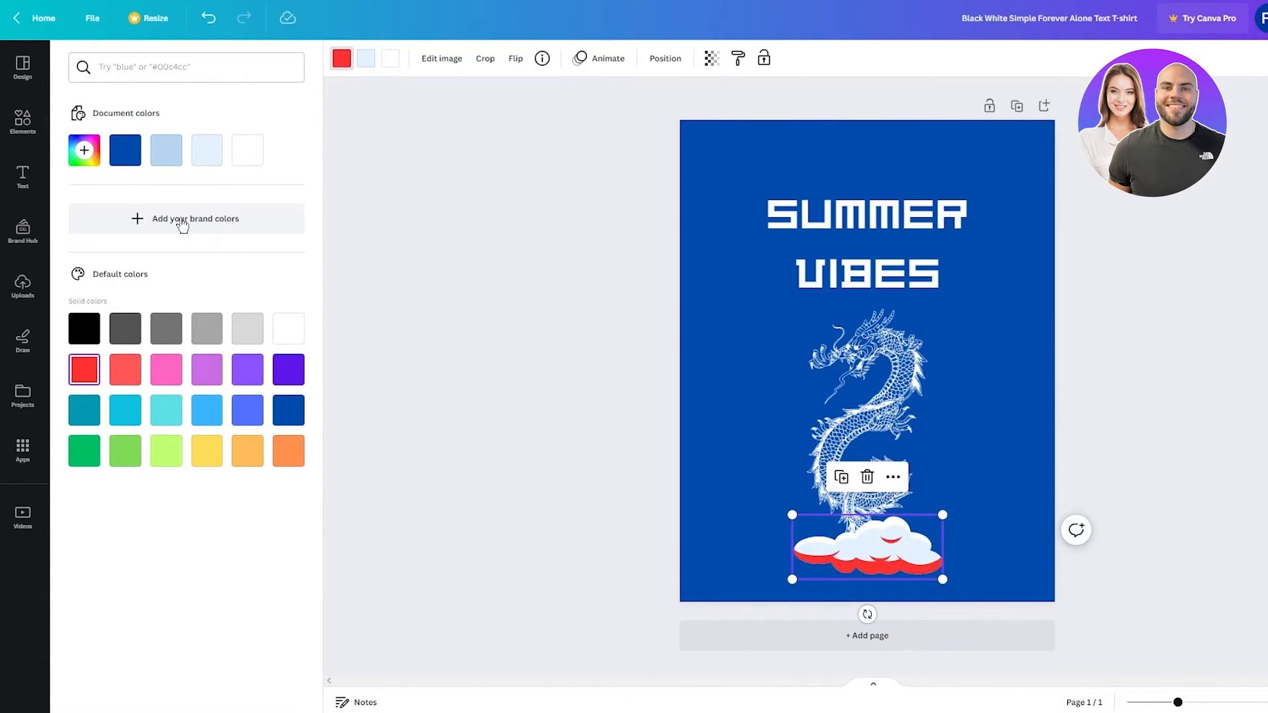
left_click(126, 149)
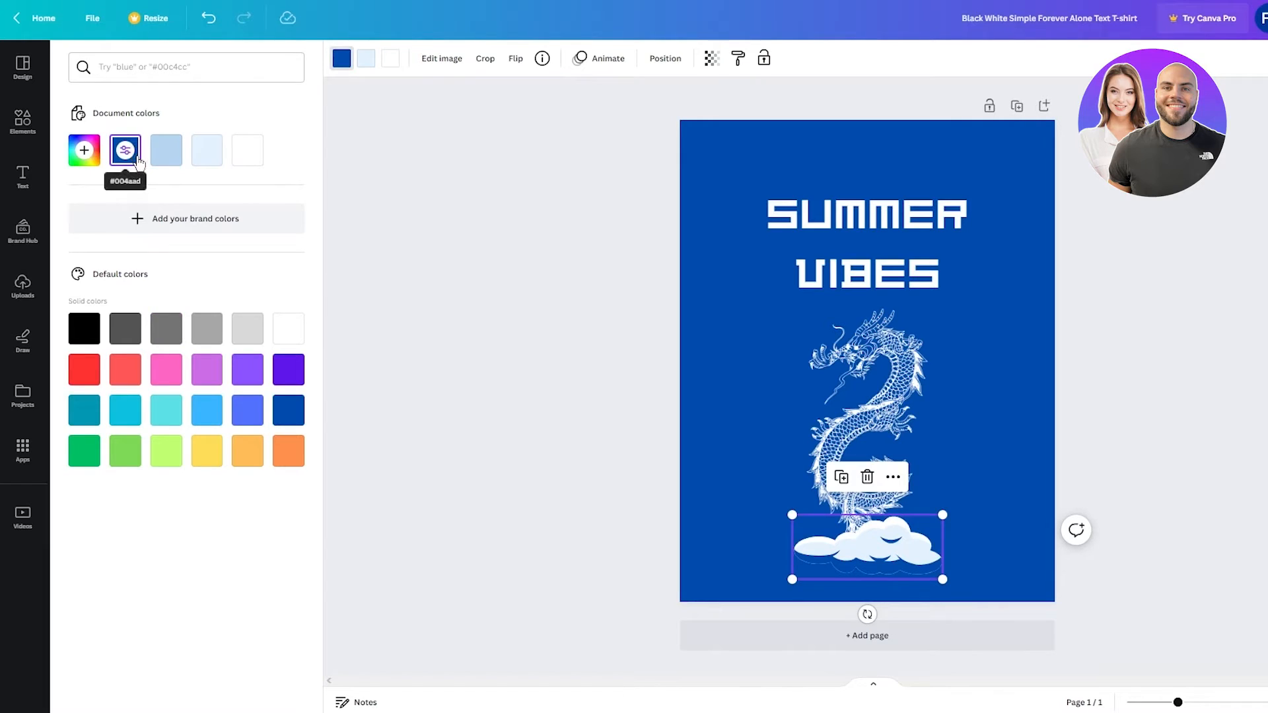
left_click(206, 149)
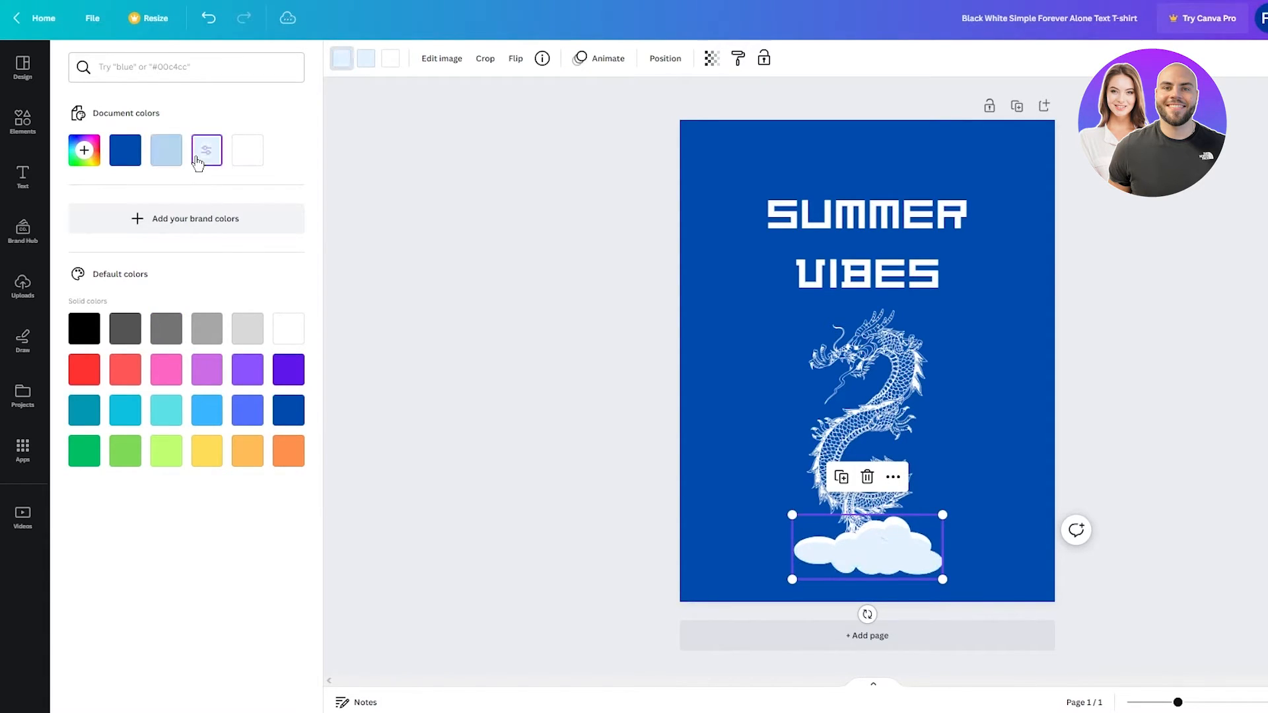
left_click(206, 329)
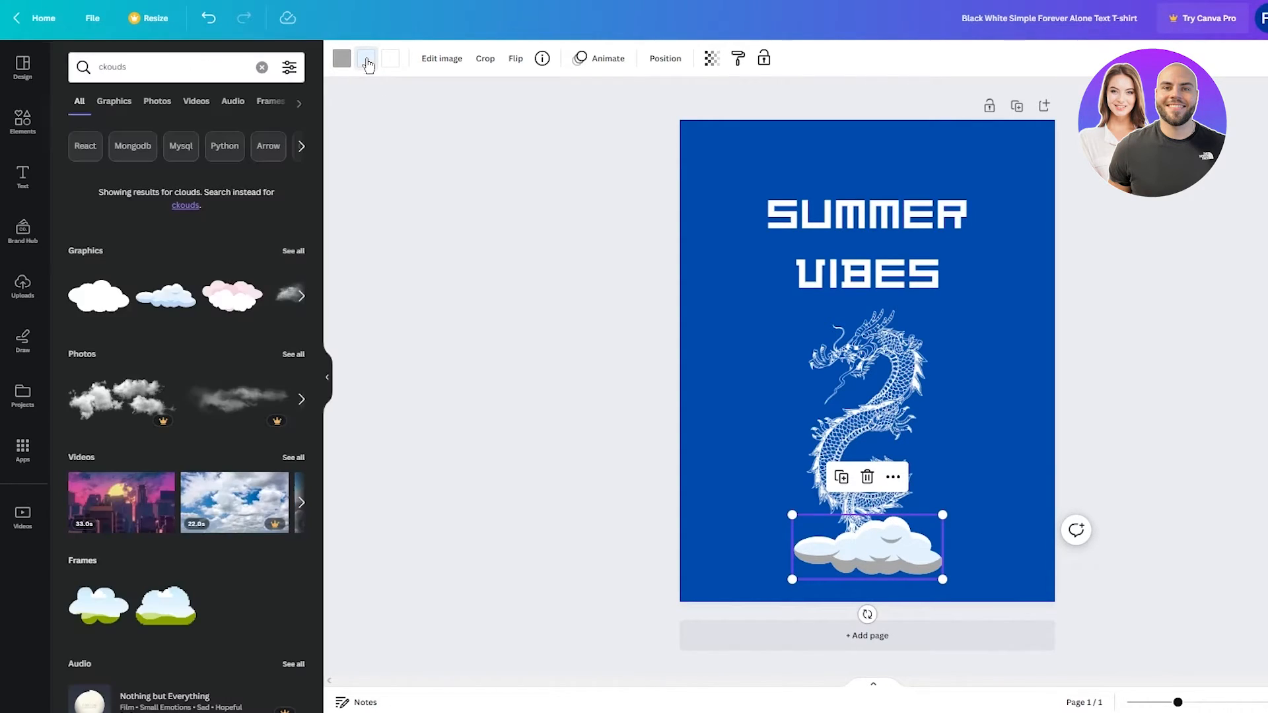
Step: Try red and orange on the cloud, then return it to its original white and grey
left_click(366, 57)
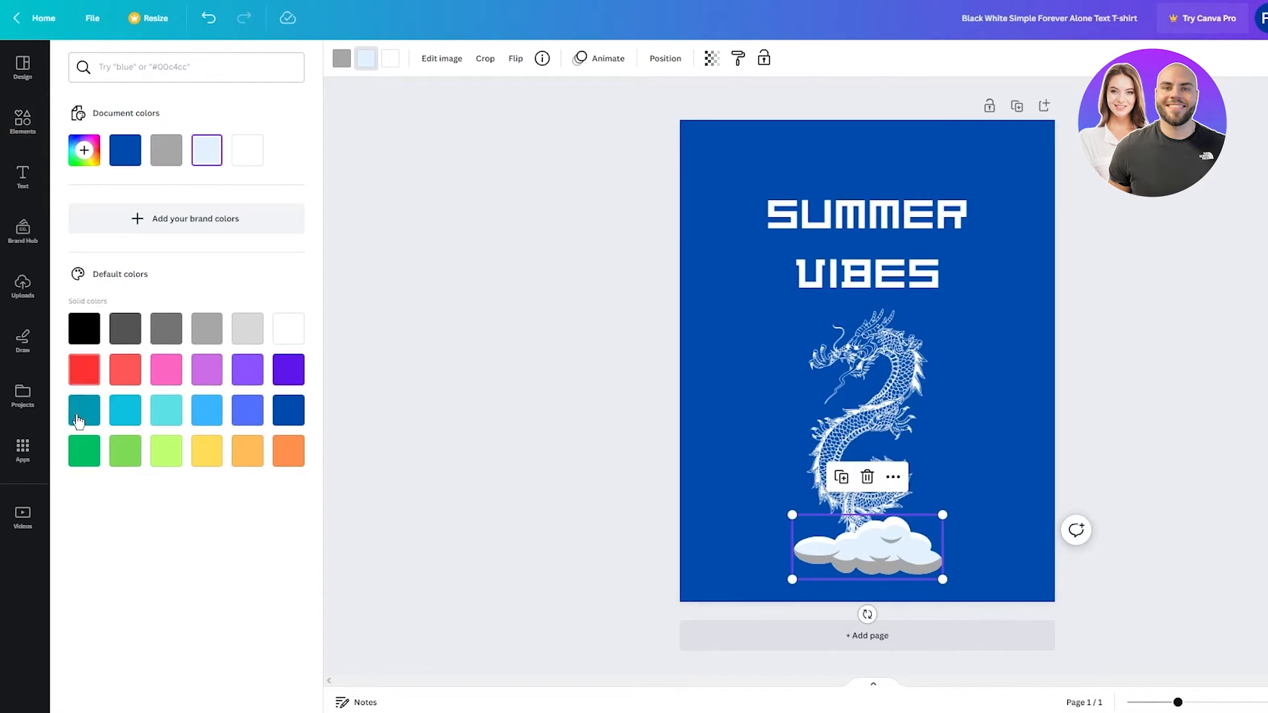
left_click(83, 370)
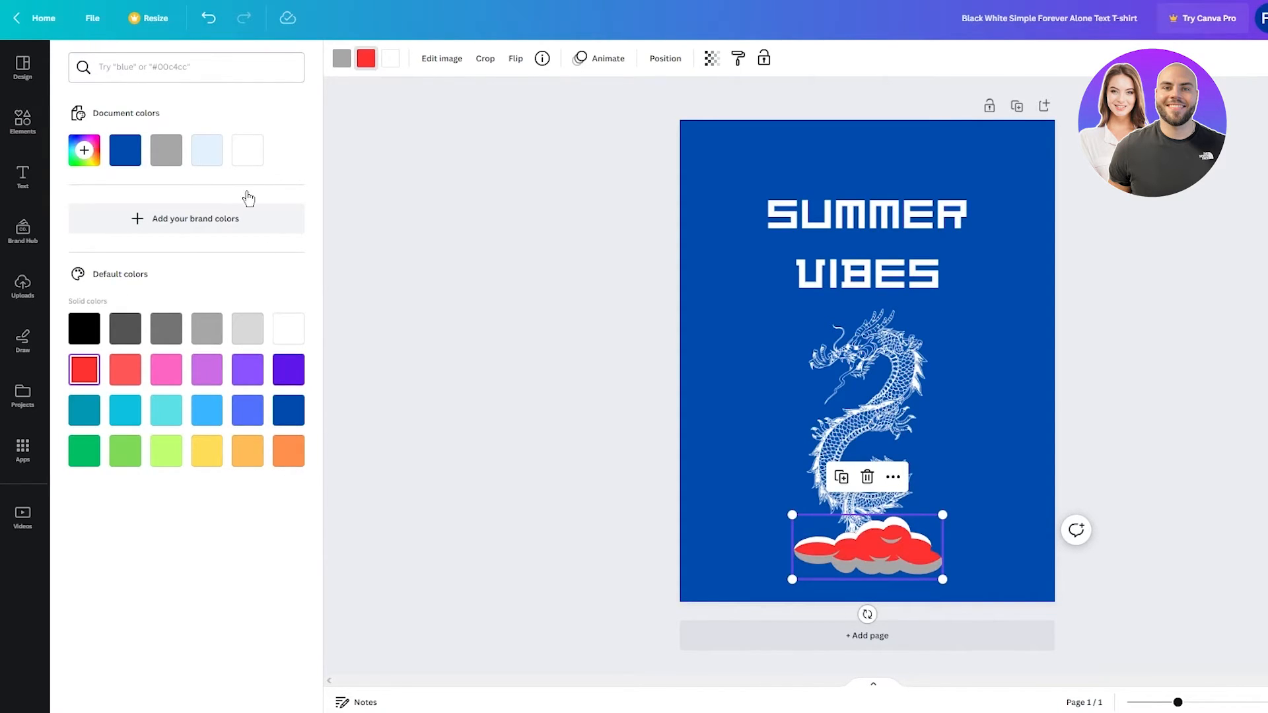
left_click(288, 451)
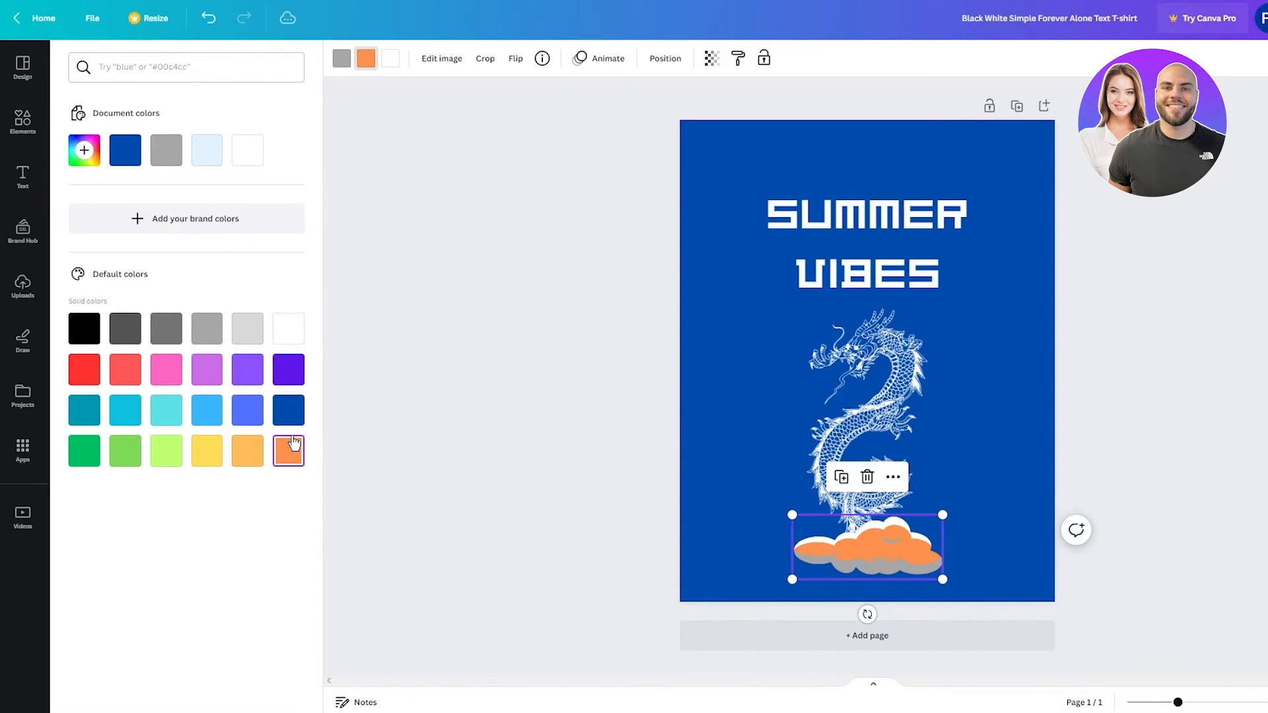
left_click(206, 149)
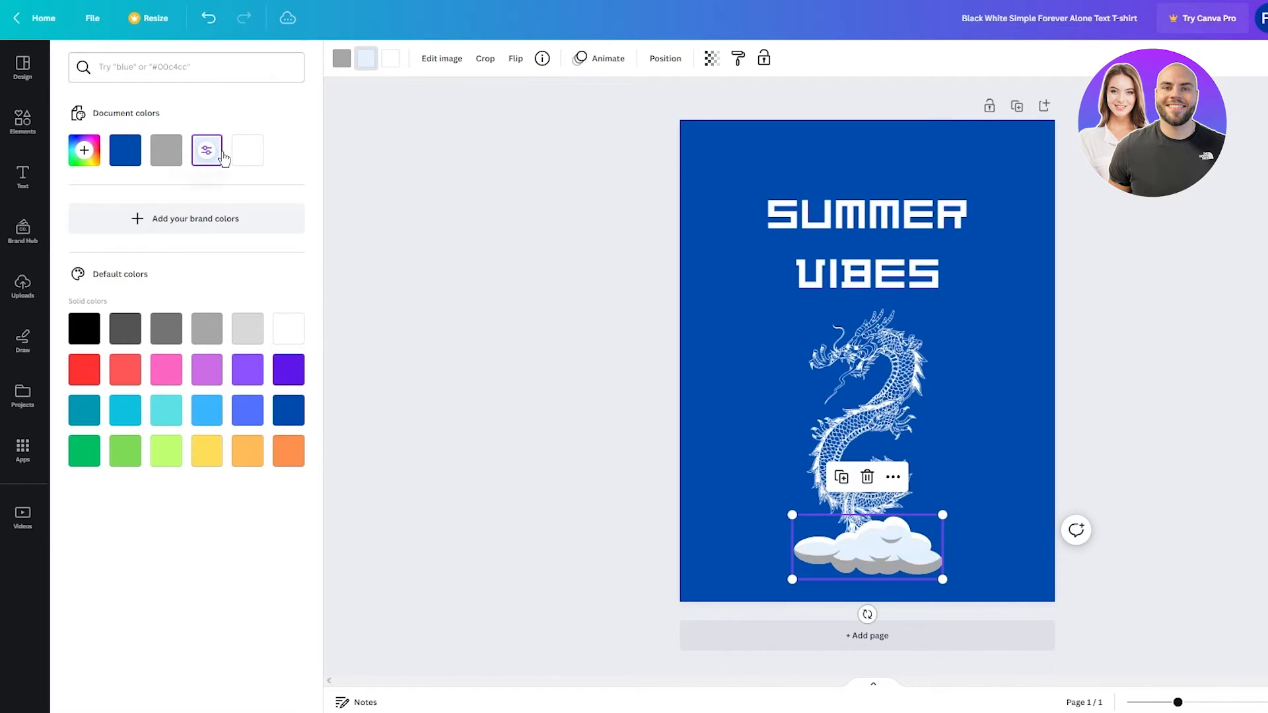
left_click(206, 149)
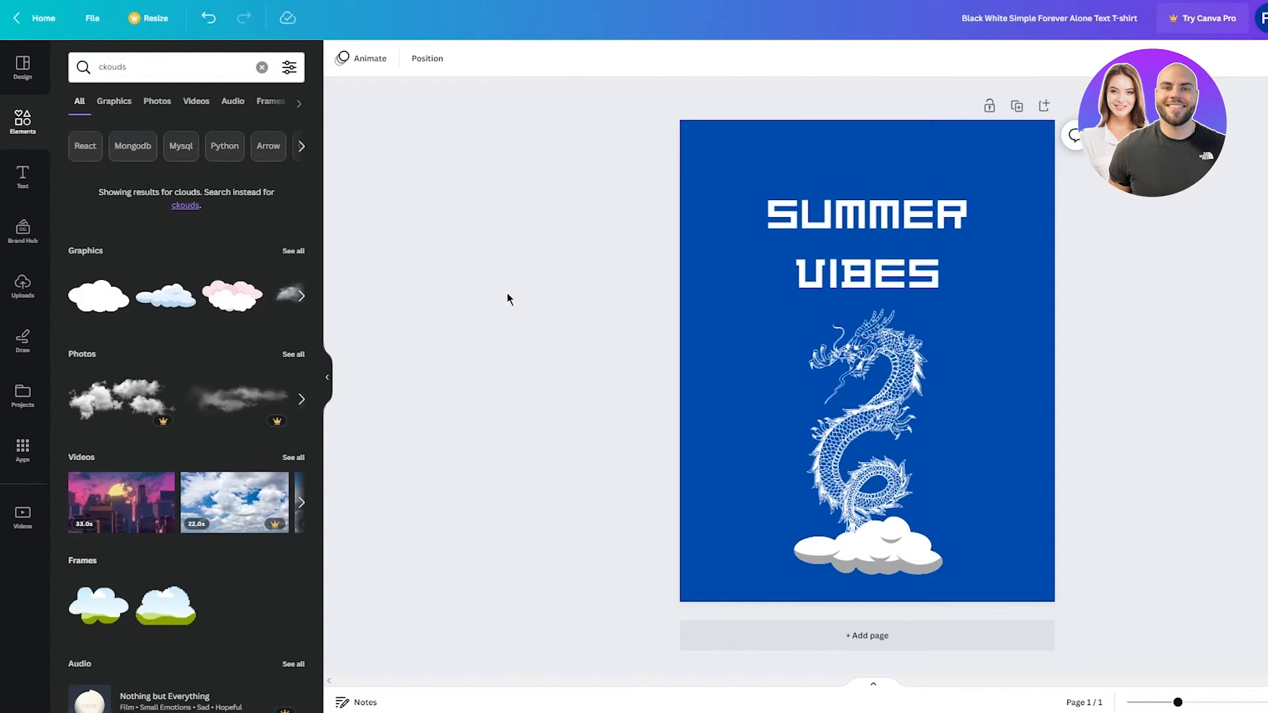
Step: Add two small white clouds beside the dragon, one at its right and one near its head
left_click(866, 420)
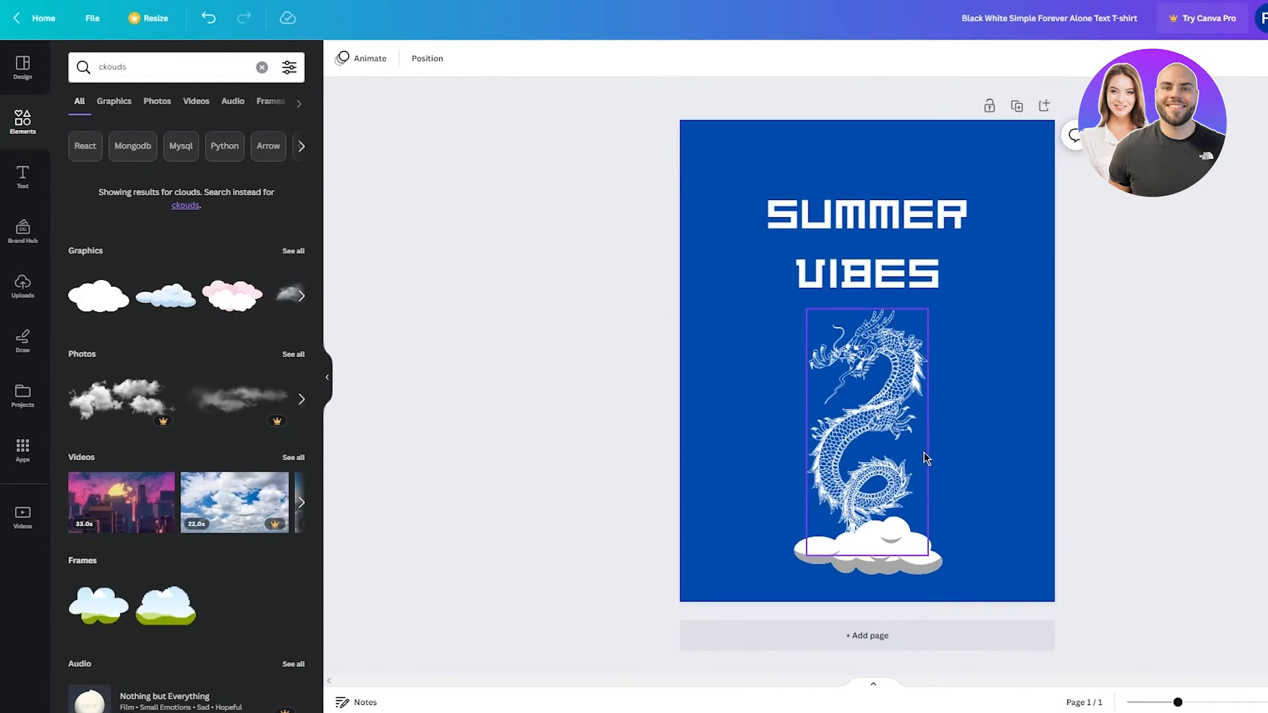
left_click(867, 550)
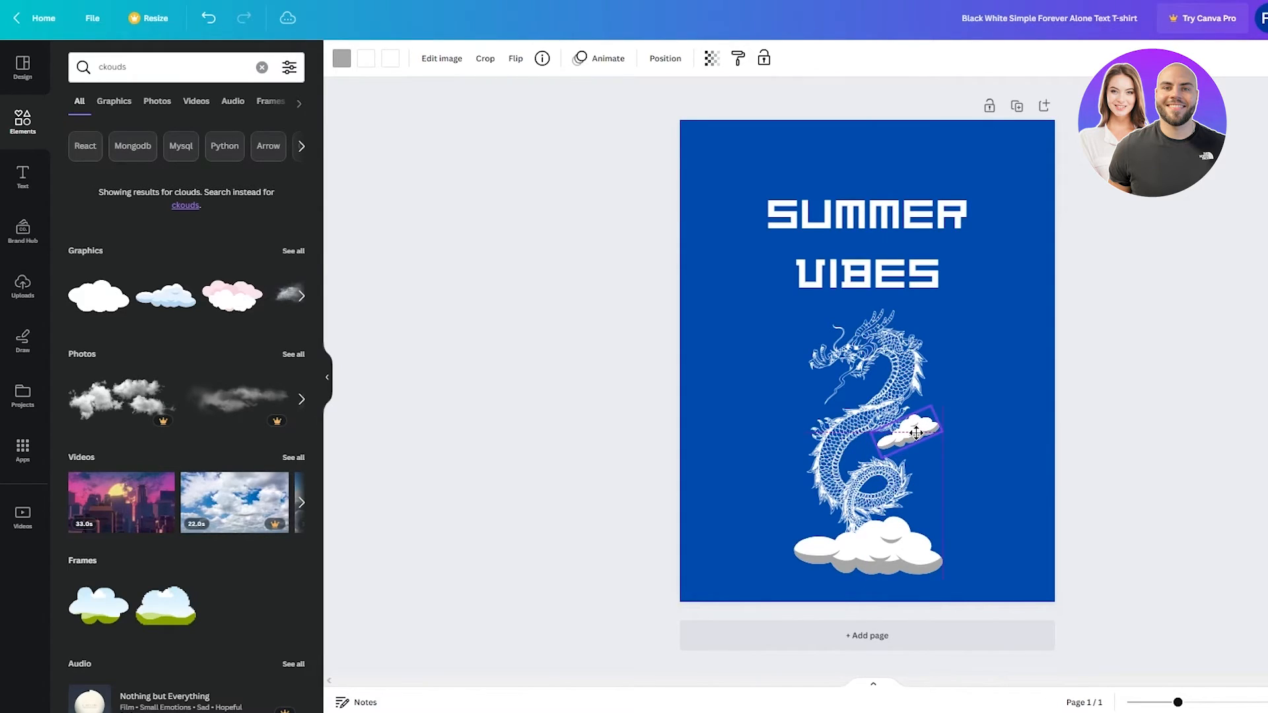
left_click(741, 376)
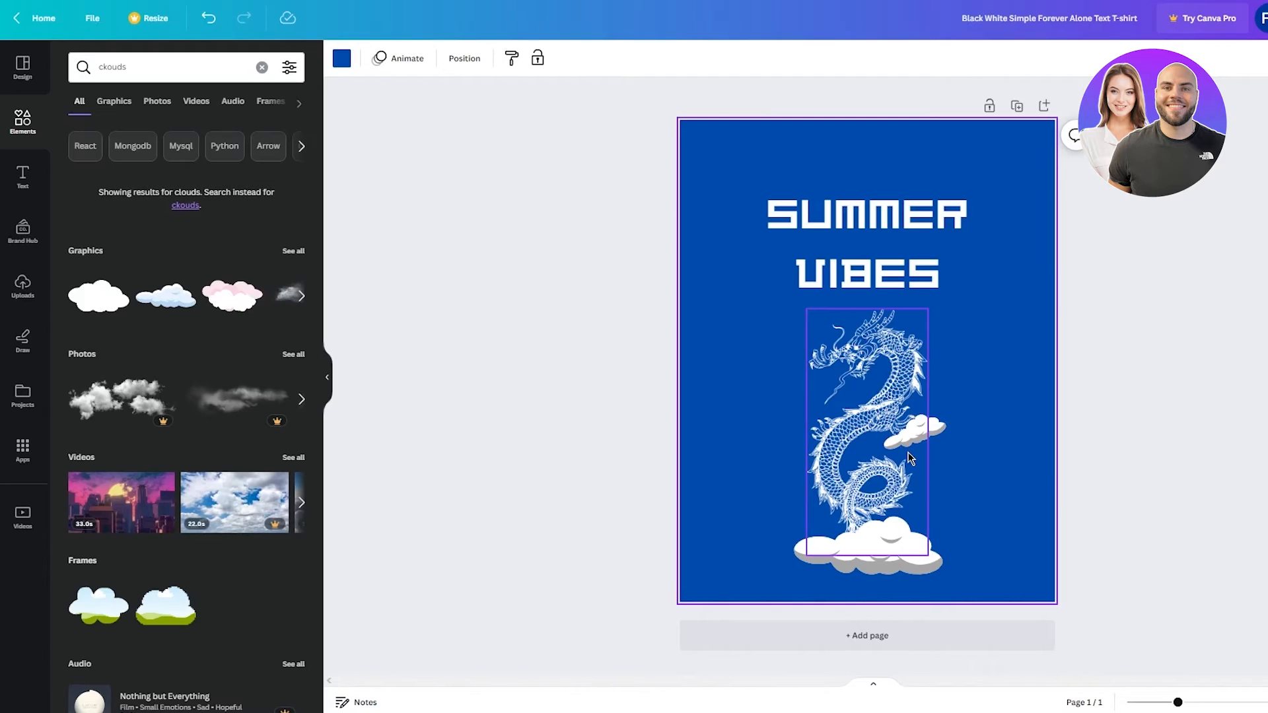
left_click(914, 437)
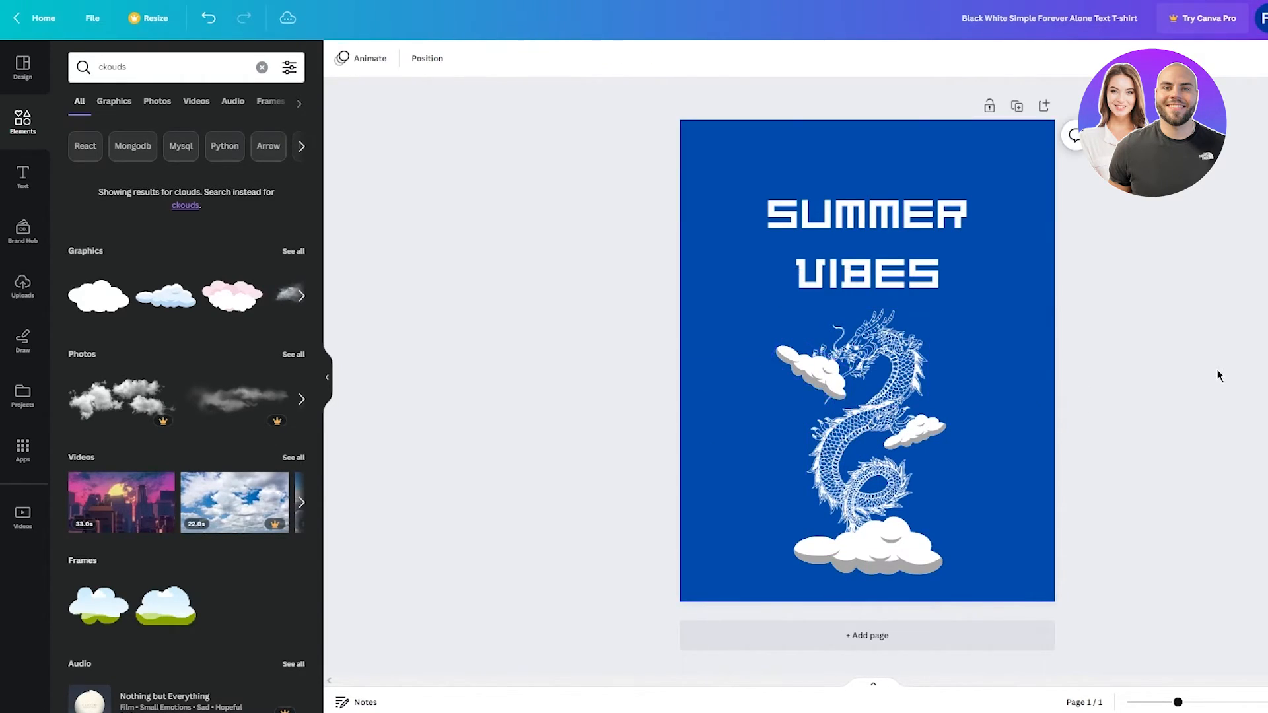
left_click(812, 360)
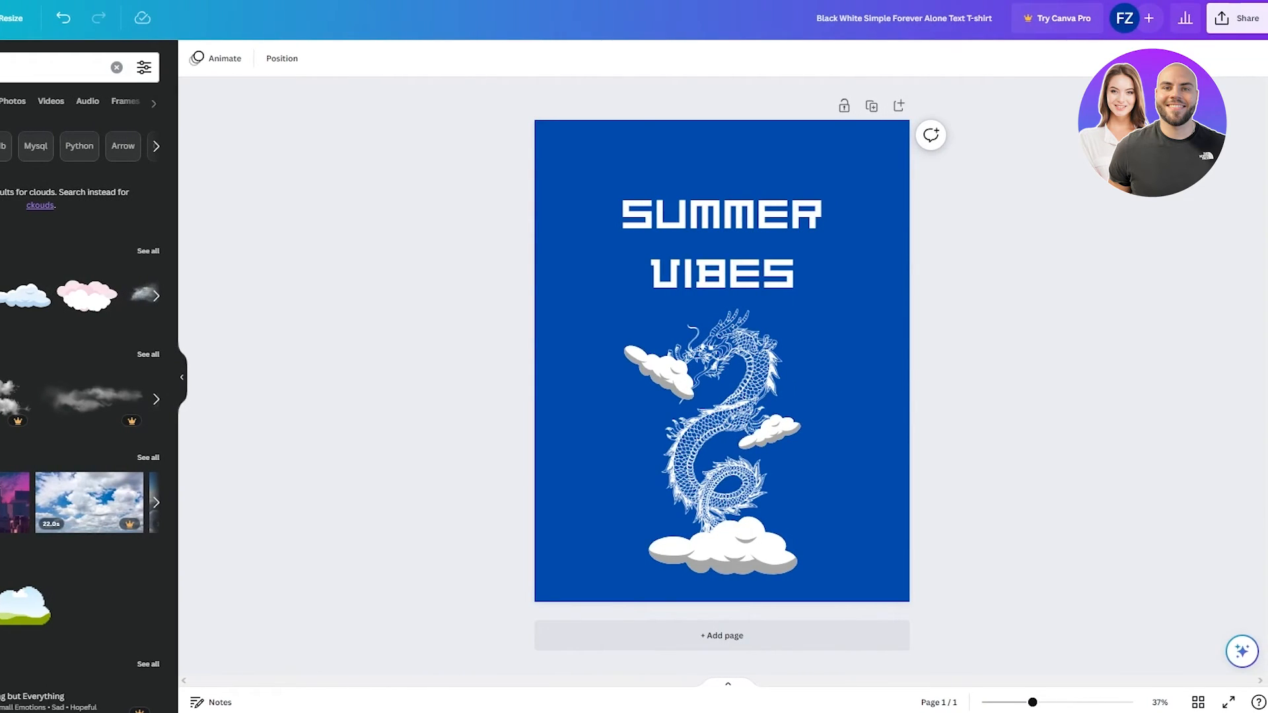
Step: Download the SUMMER VIBES dragon design from Canva as a PNG via Share > Download
left_click(1249, 17)
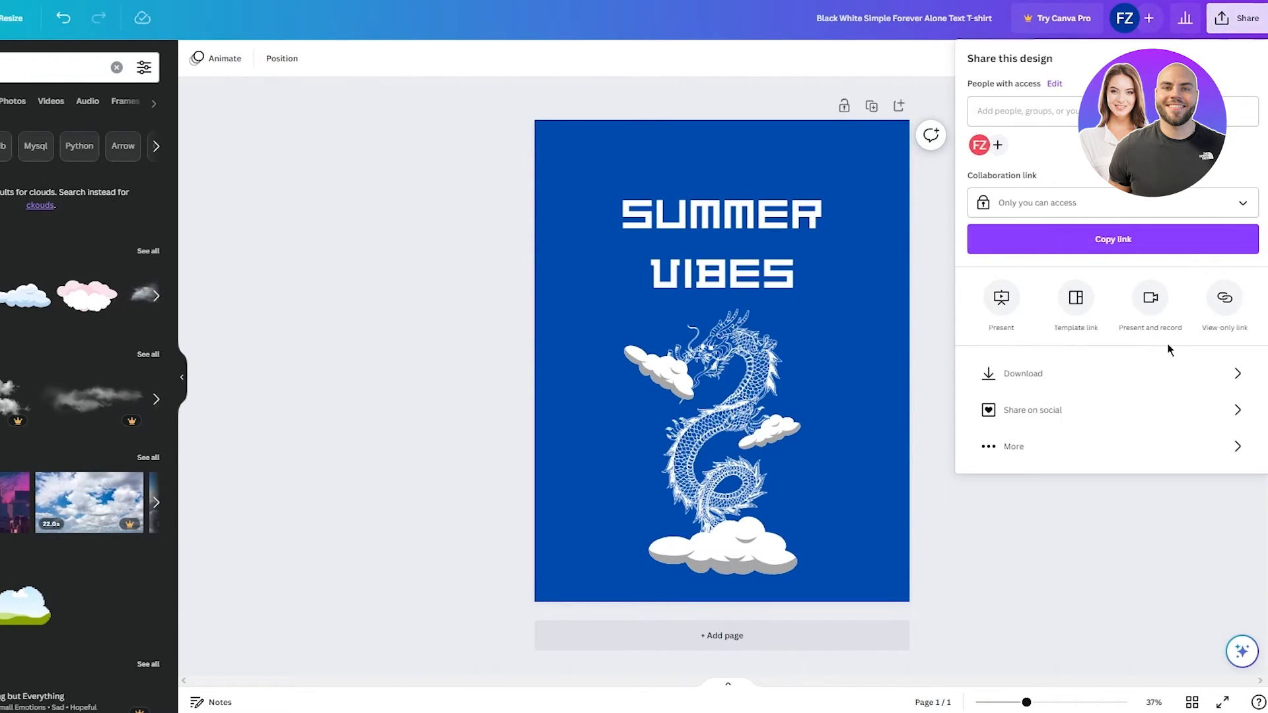
left_click(1023, 373)
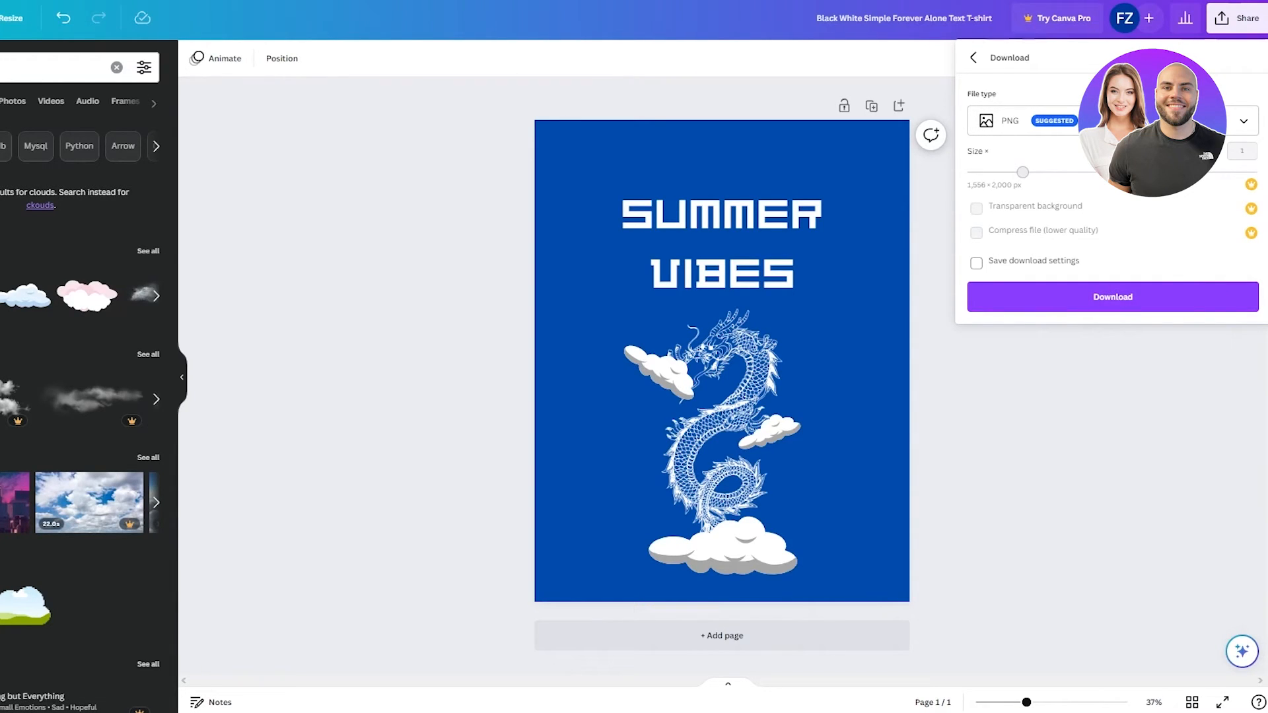
left_click(1112, 297)
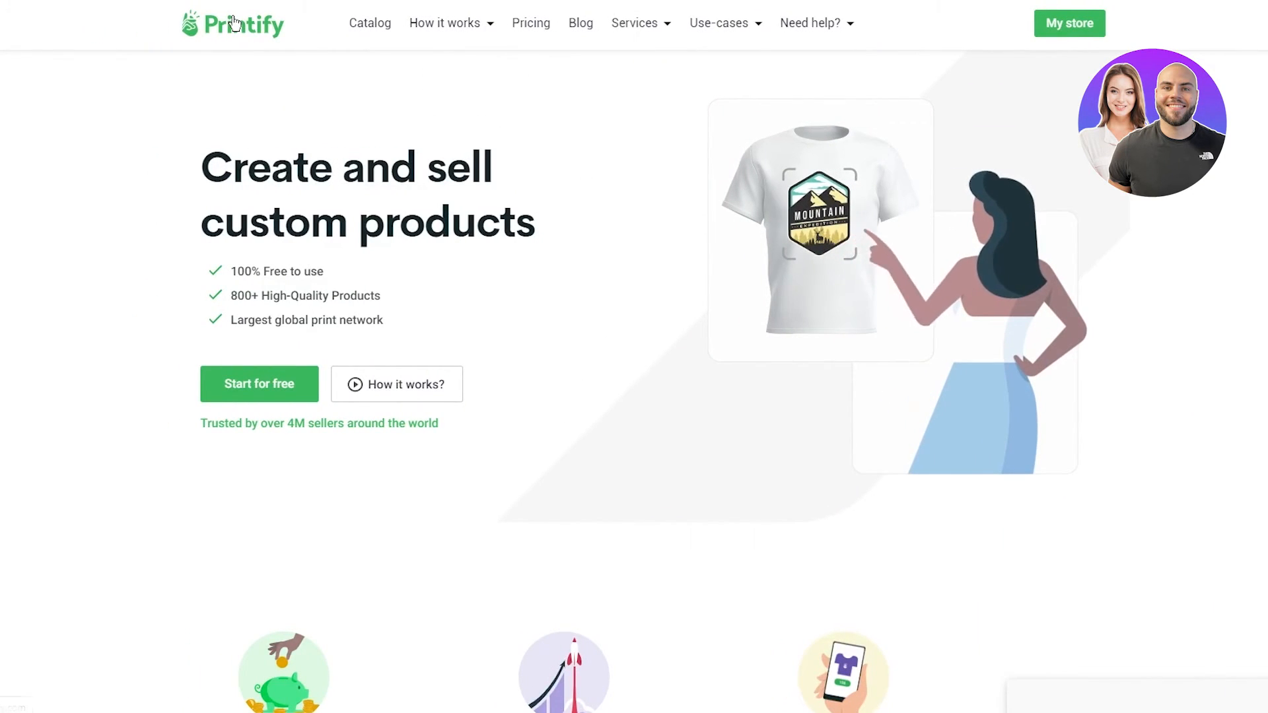
scroll("down", 3)
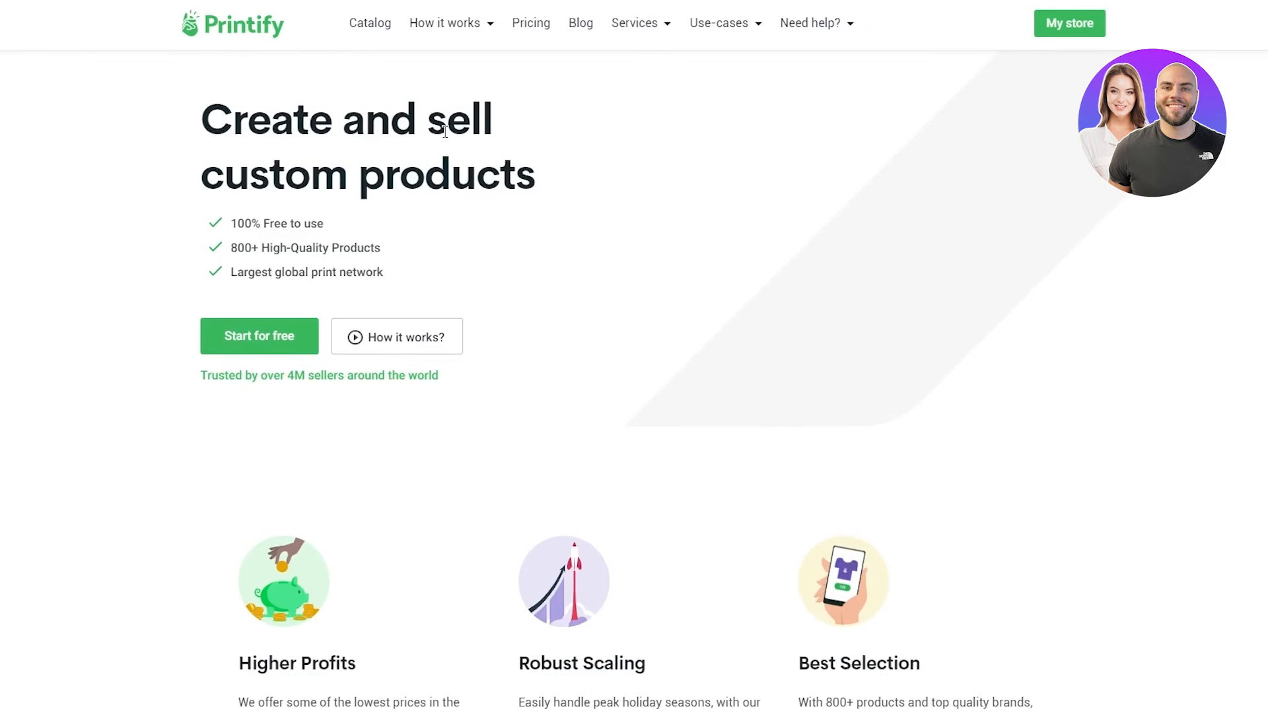
scroll("down", 3)
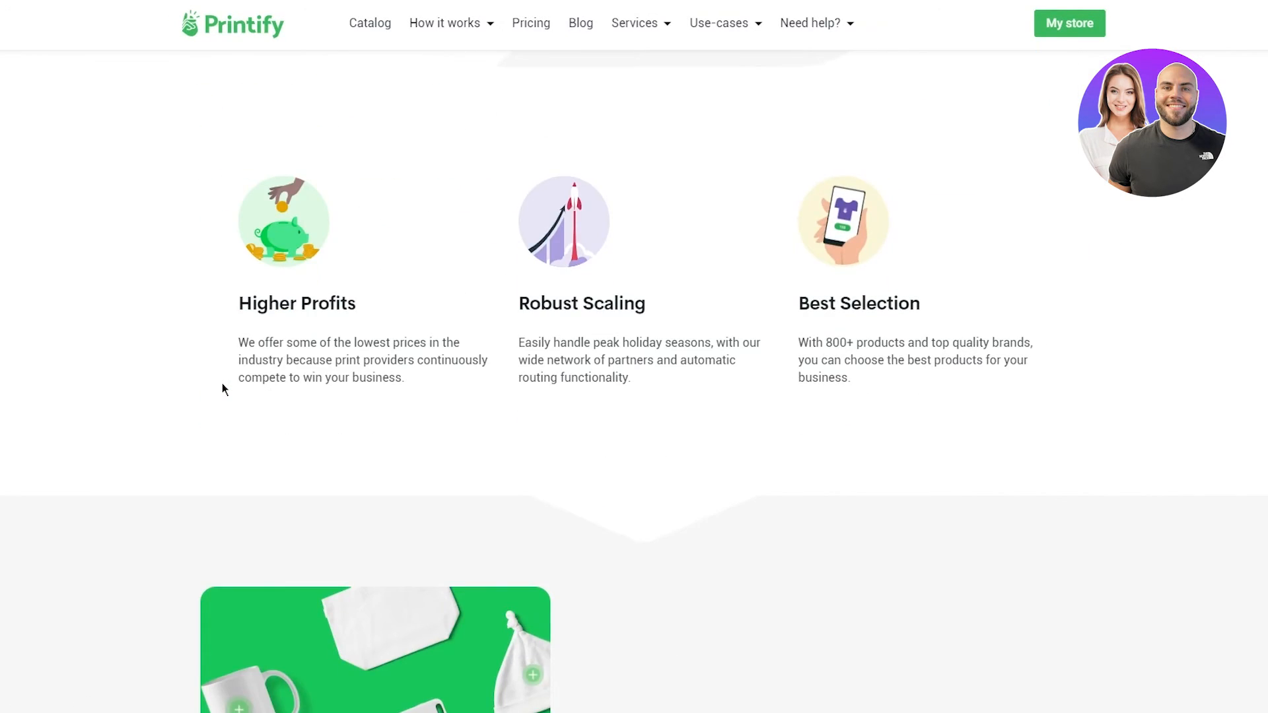
scroll("up", 3)
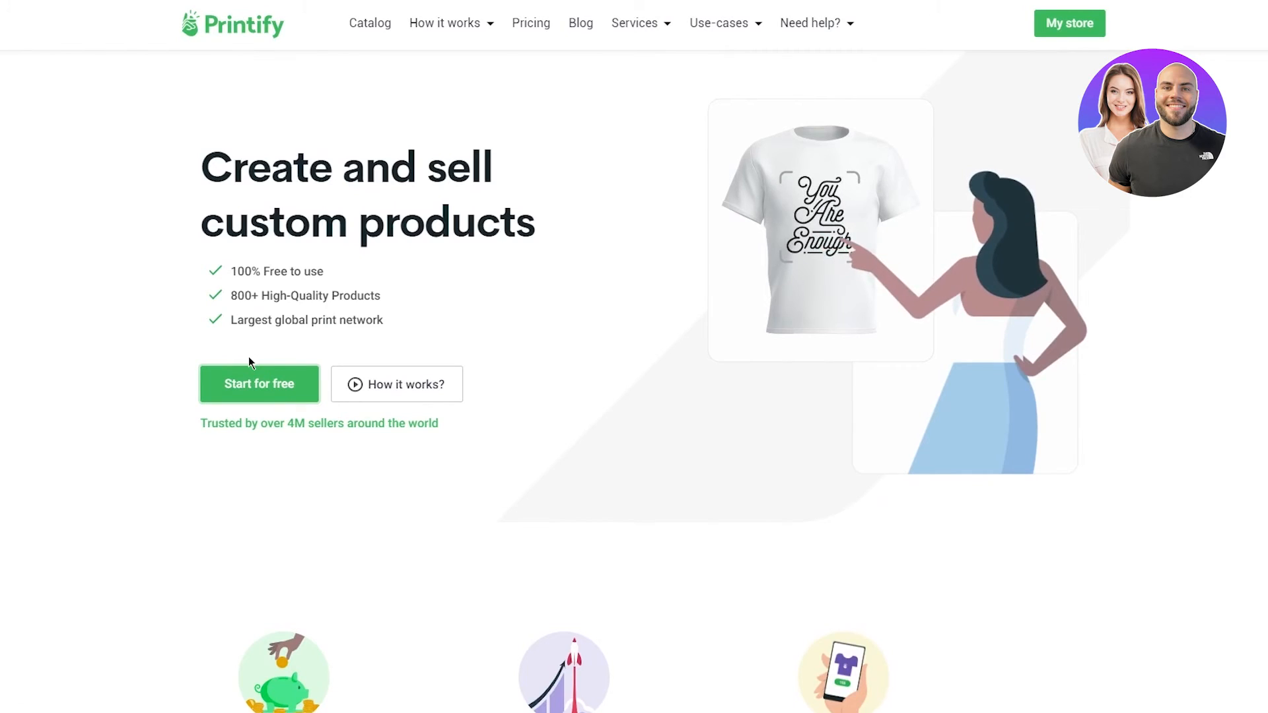
left_click(259, 385)
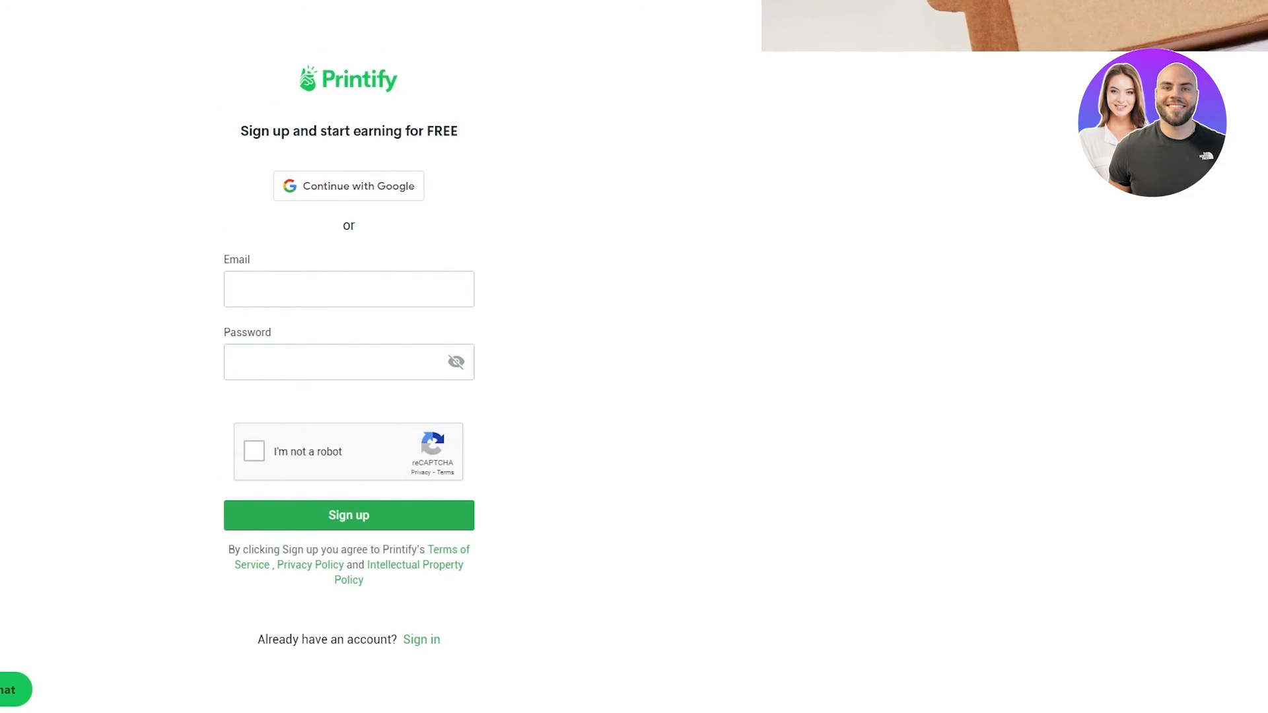
mouse_move(726, 232)
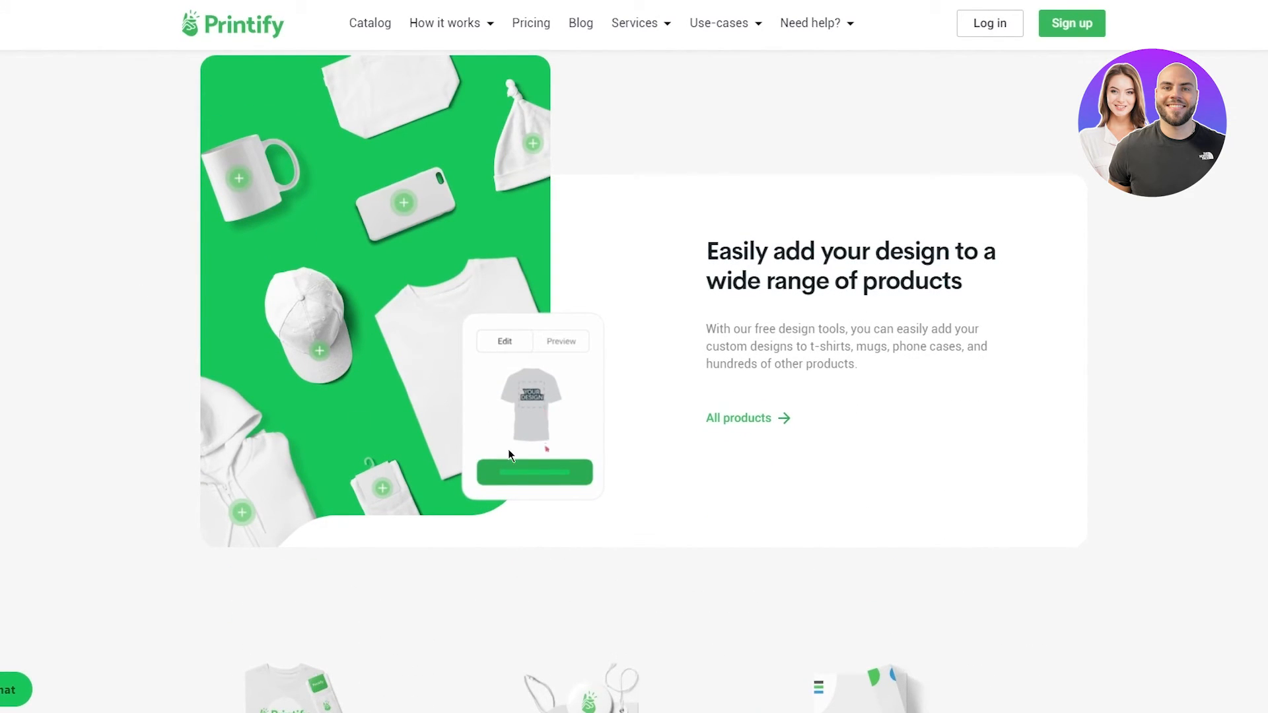
left_click(561, 341)
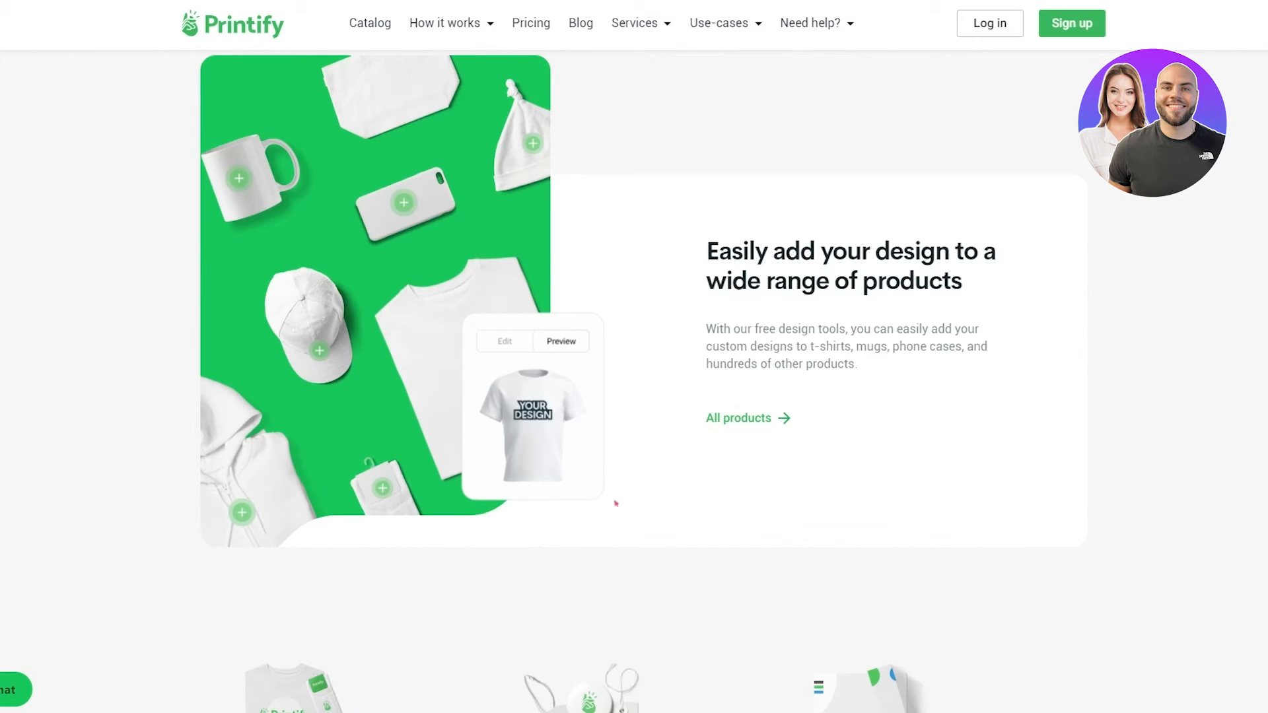
type("re")
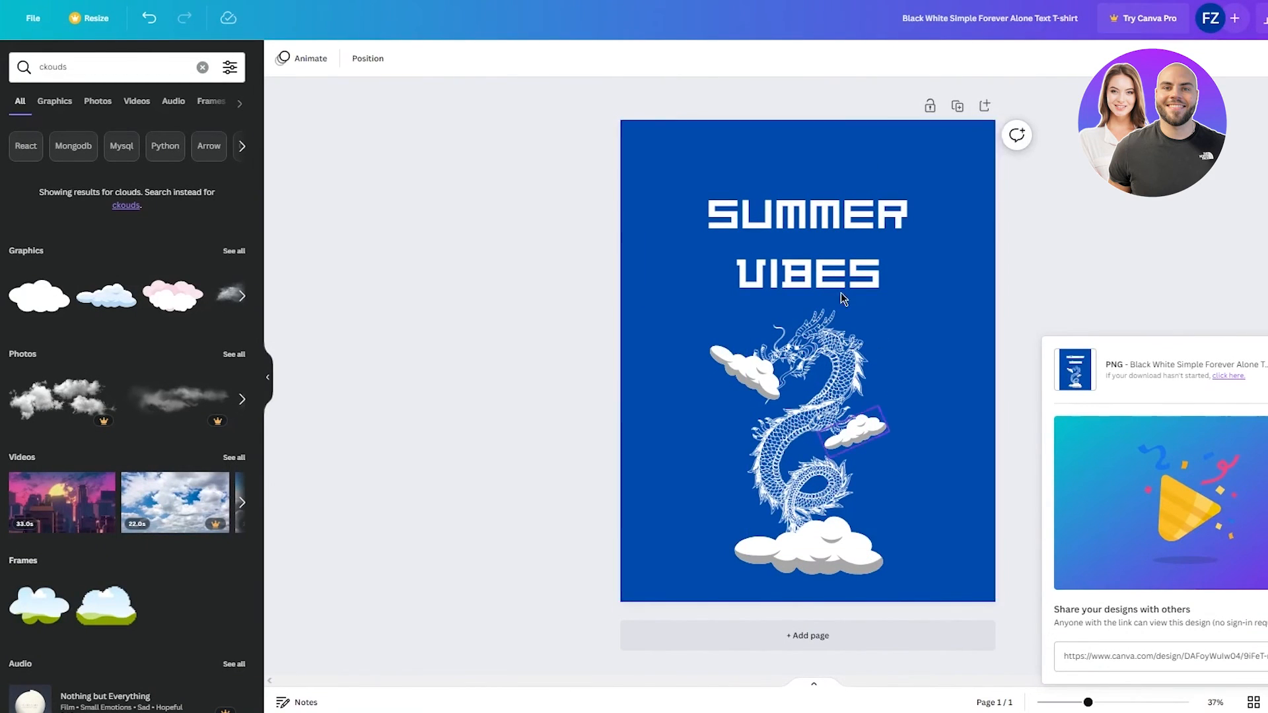
Step: Switch to the remove.bg browser tab once the PNG download has finished
left_click(809, 437)
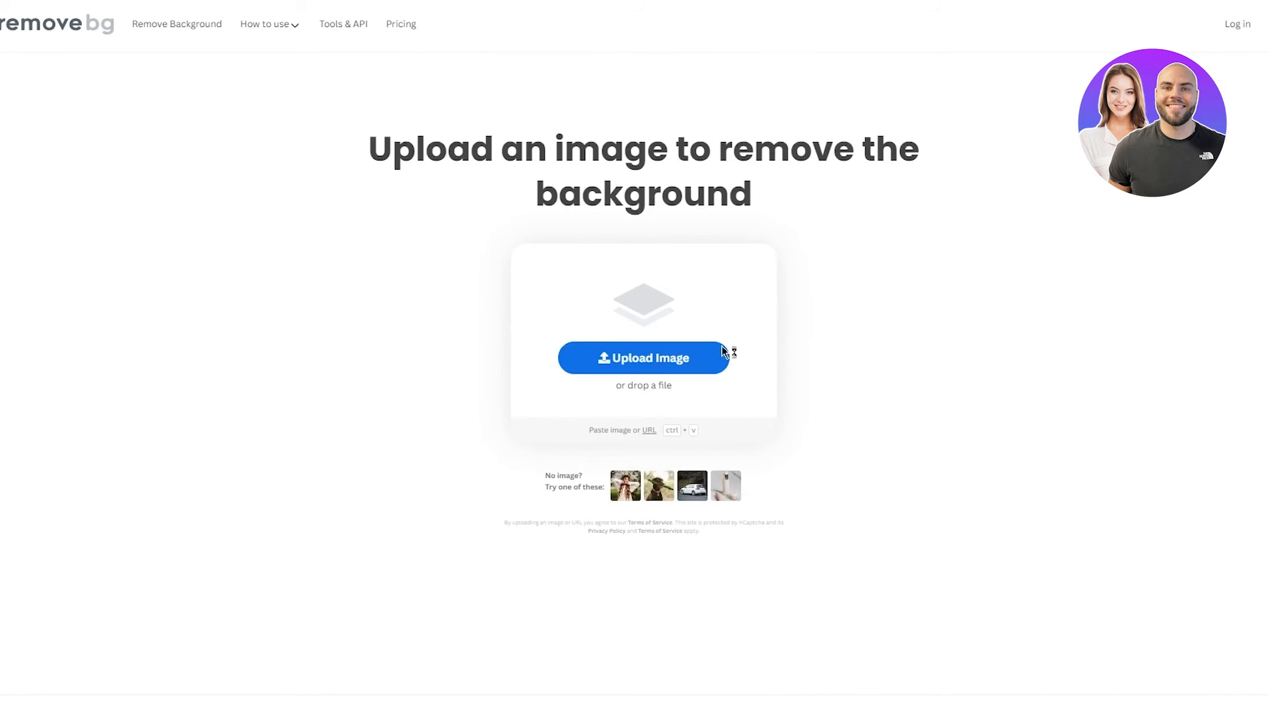
mouse_move(86, 66)
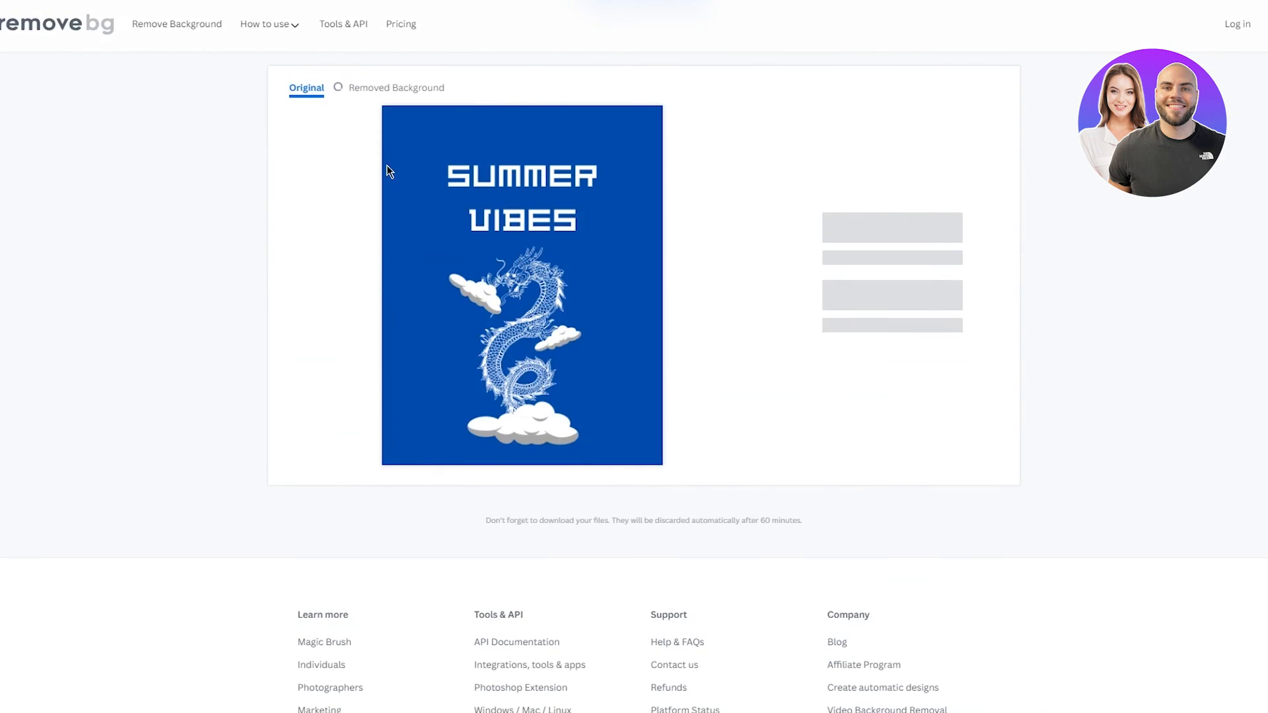
Step: Remove the blue background from the uploaded PNG in remove.bg and download the transparent result
left_click(394, 88)
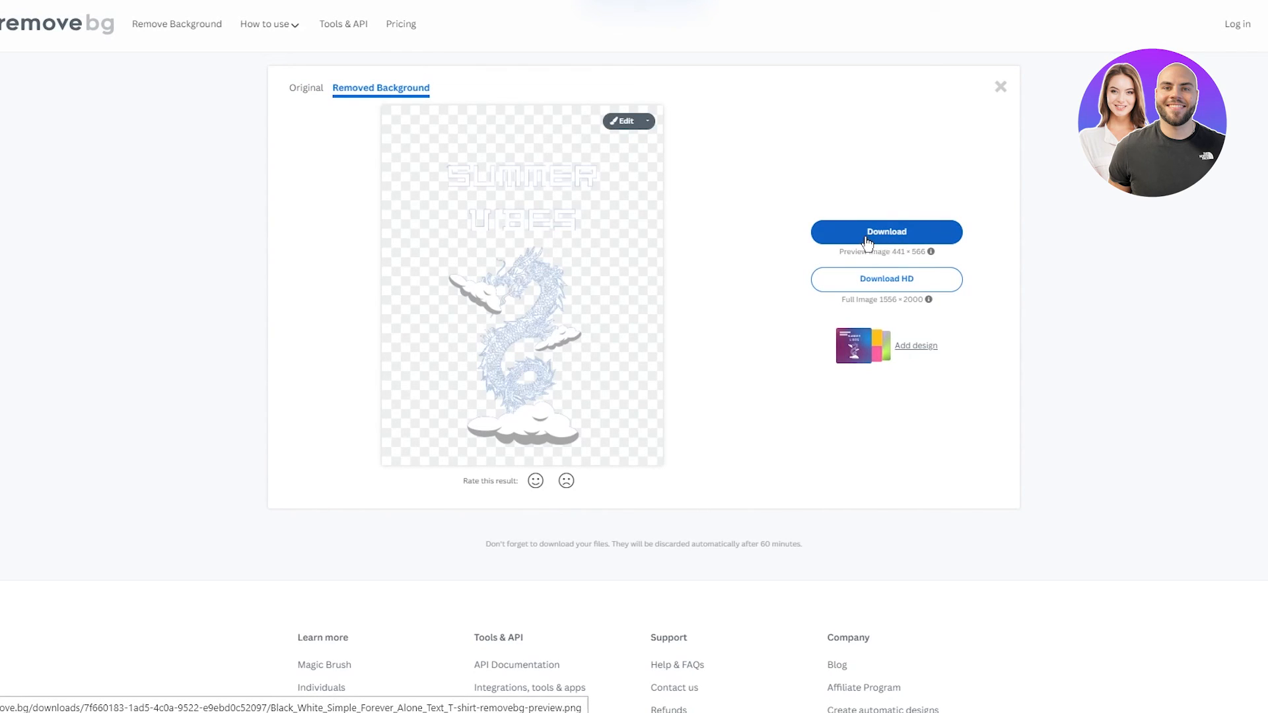
left_click(885, 232)
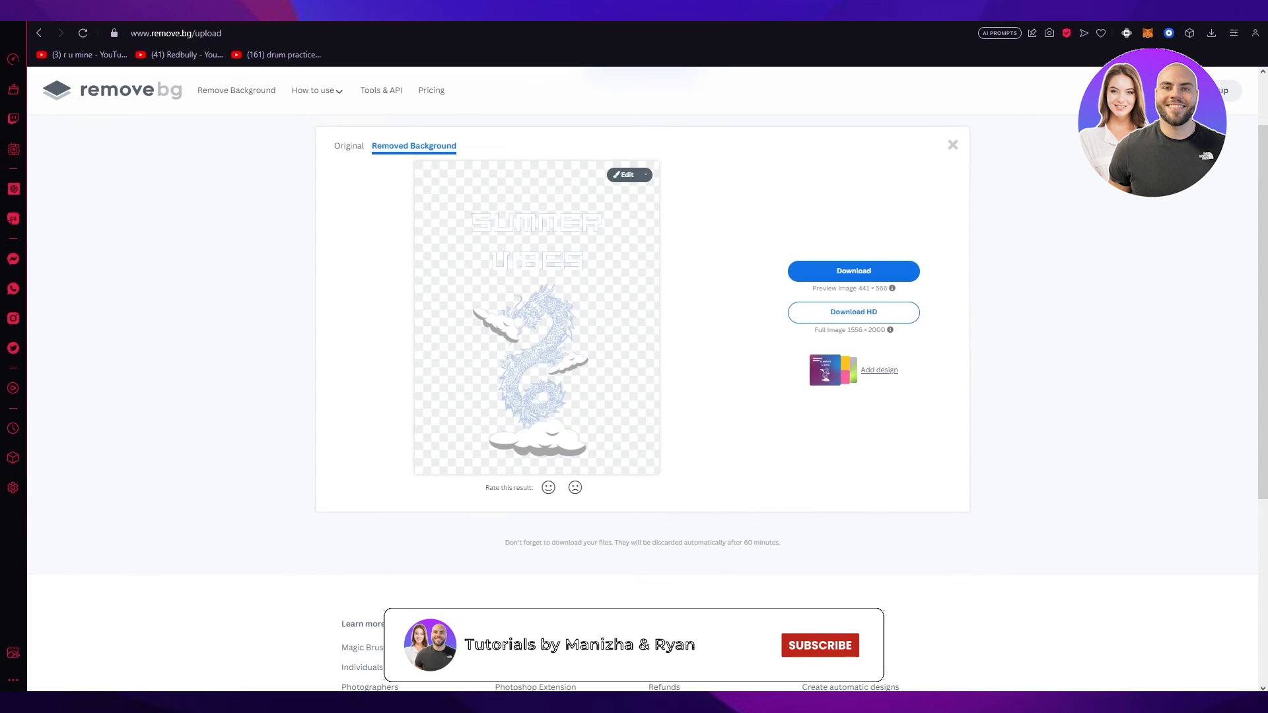
left_click(819, 646)
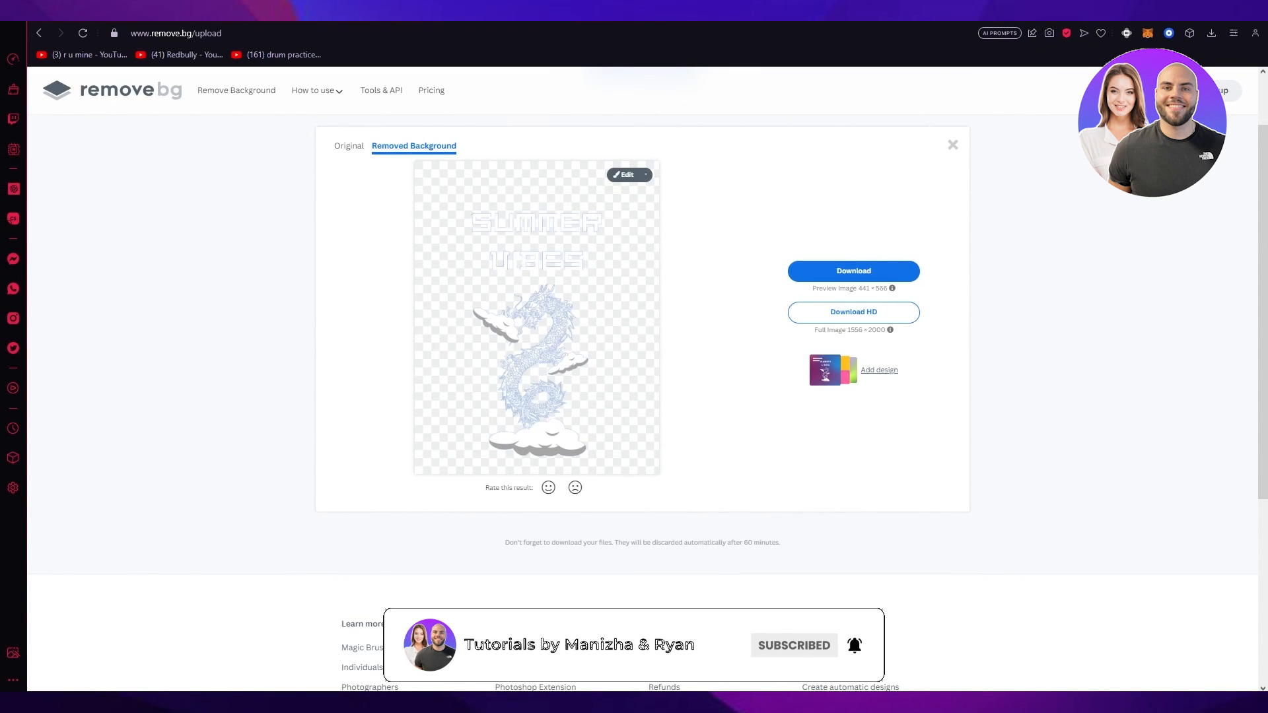